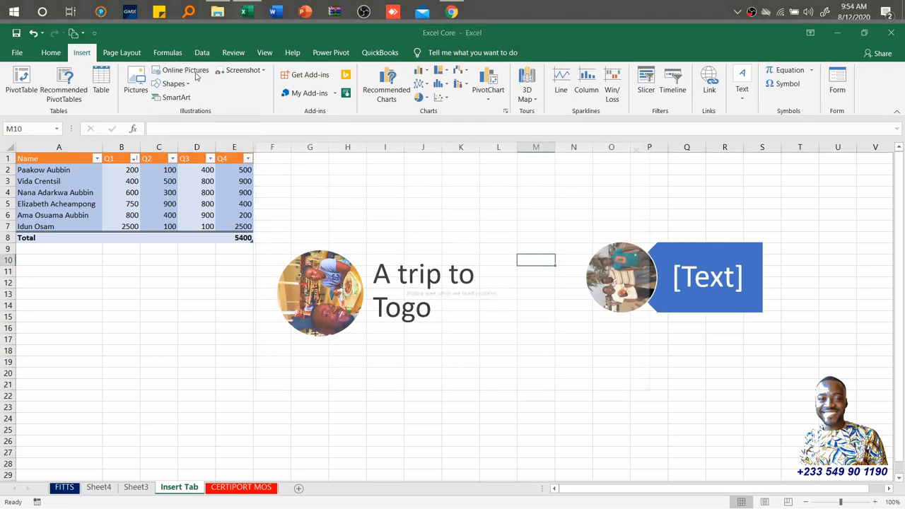
- Search Bing online pictures for 'Ghana flag' and select the thumbs-up flag image
{"action": "left_click", "coordinate": [185, 69]}
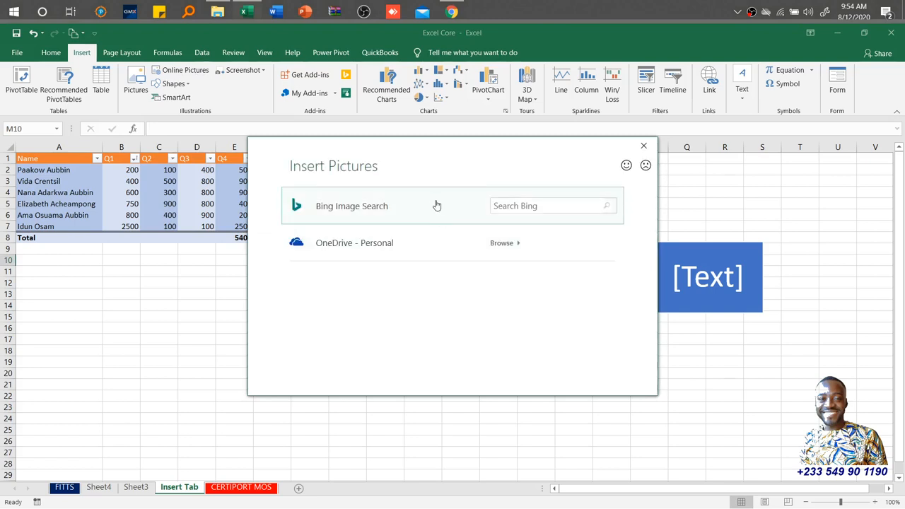
{"action": "left_click", "coordinate": [544, 206]}
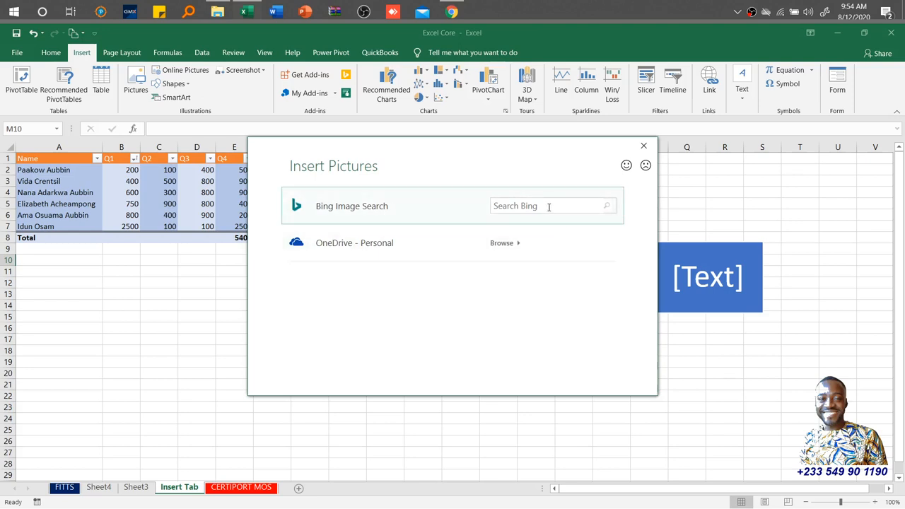
{"action": "left_click", "coordinate": [548, 206]}
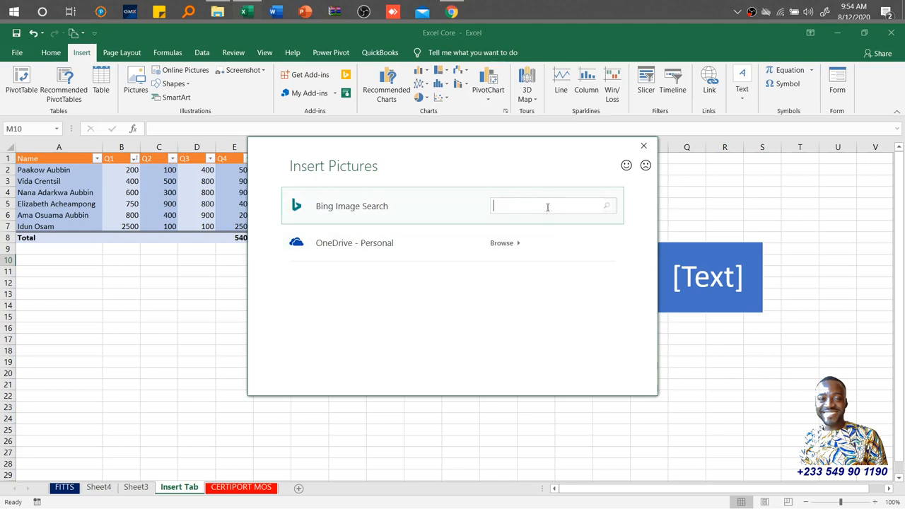
{"action": "type", "text": "Ghana fla"}
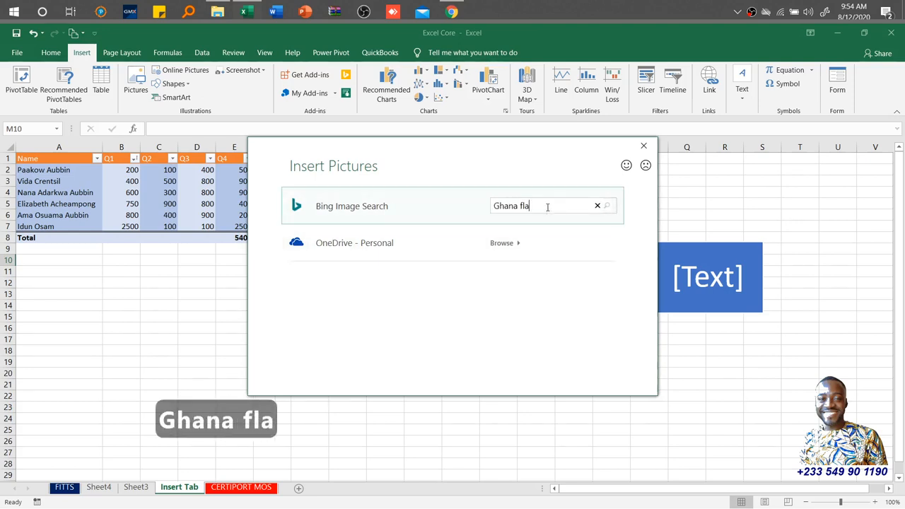
{"action": "type", "text": "g"}
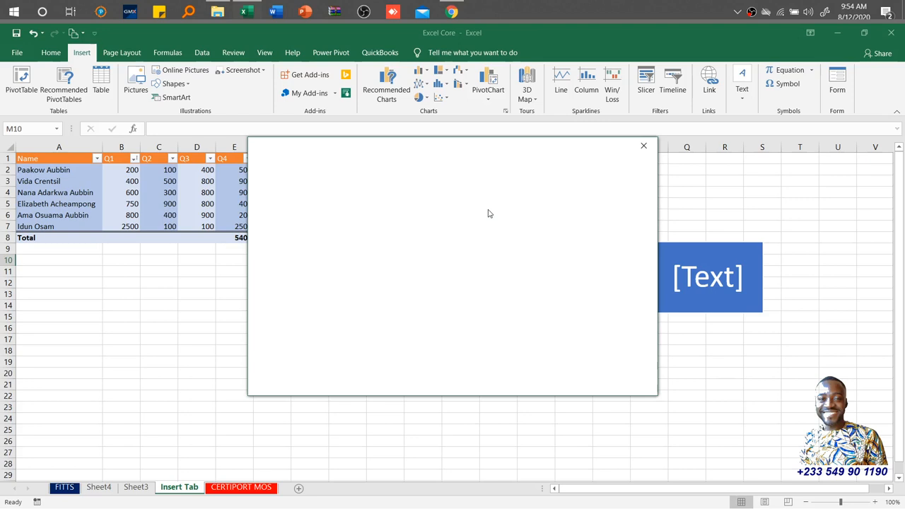
{"action": "type", "text": "Ghana+flag"}
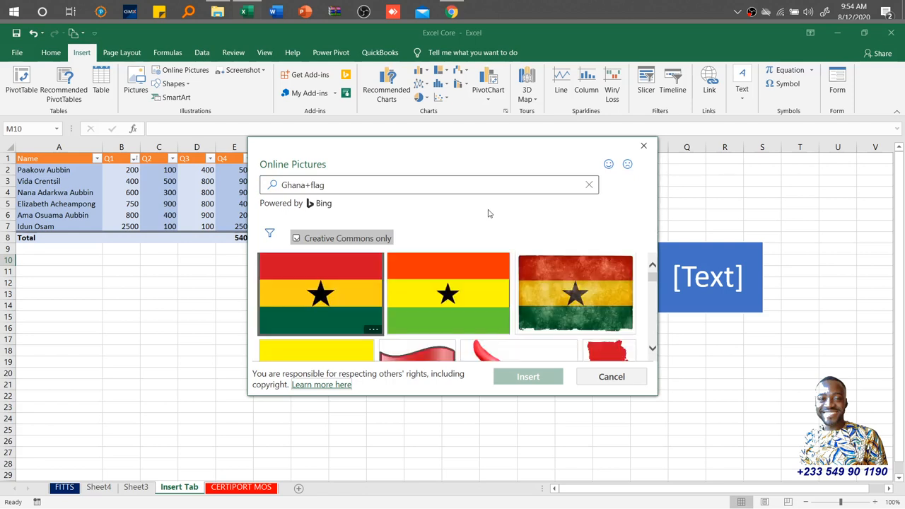
{"action": "mouse_move", "coordinate": [711, 281]}
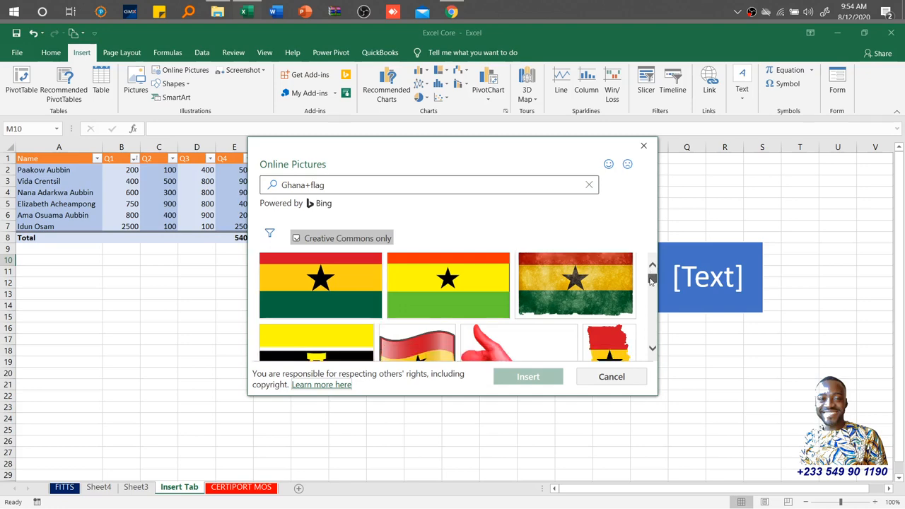
{"action": "scroll", "scroll_direction": "down", "scroll_amount": 3}
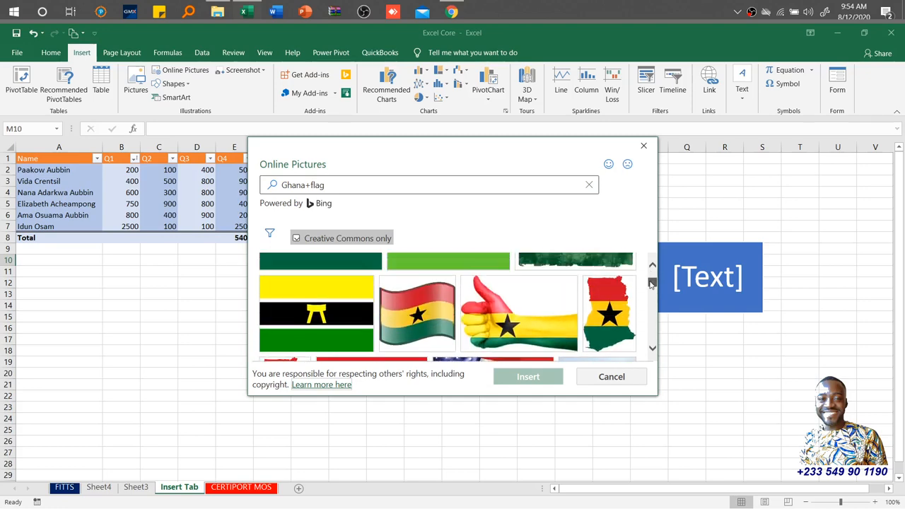
{"action": "mouse_move", "coordinate": [498, 325]}
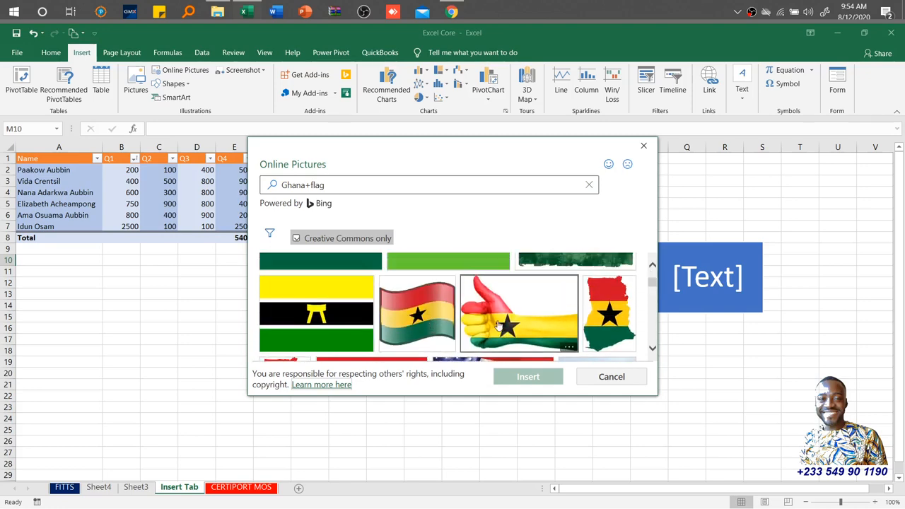
{"action": "left_click", "coordinate": [519, 314]}
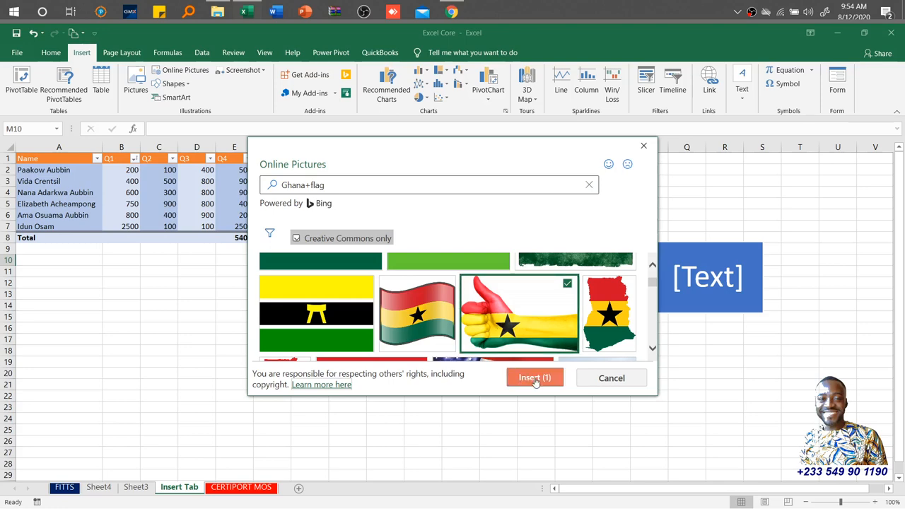
- Insert the thumbs-up Ghana flag picture and shrink it to 5 inches wide
{"action": "left_click", "coordinate": [535, 377]}
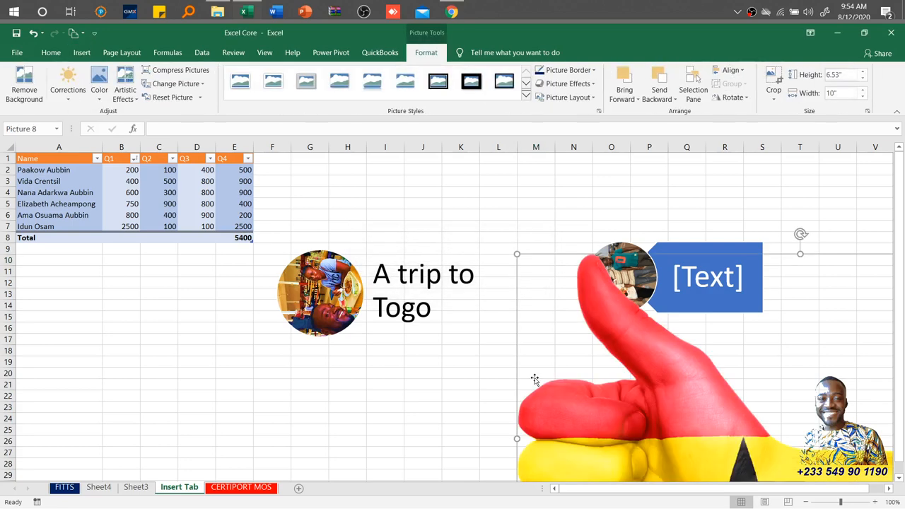
{"action": "mouse_move", "coordinate": [755, 340]}
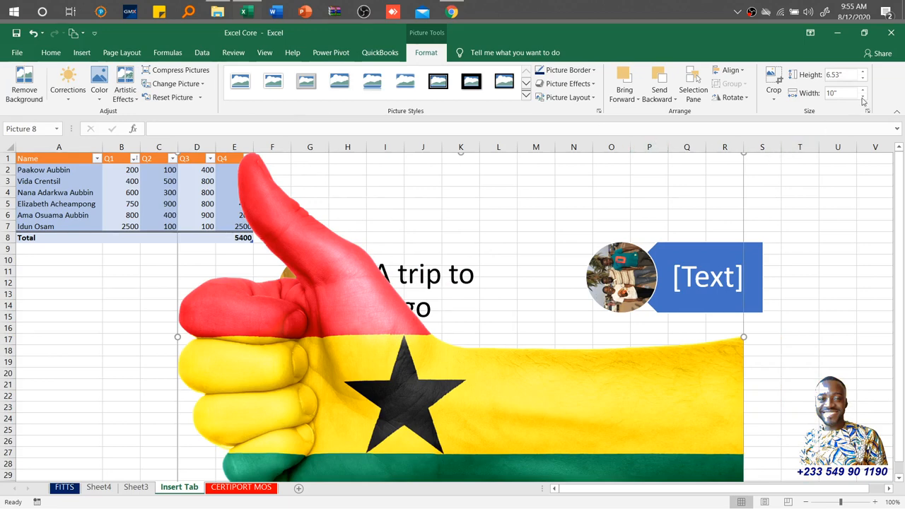
{"action": "left_click", "coordinate": [842, 92]}
{"action": "type", "text": "5"}
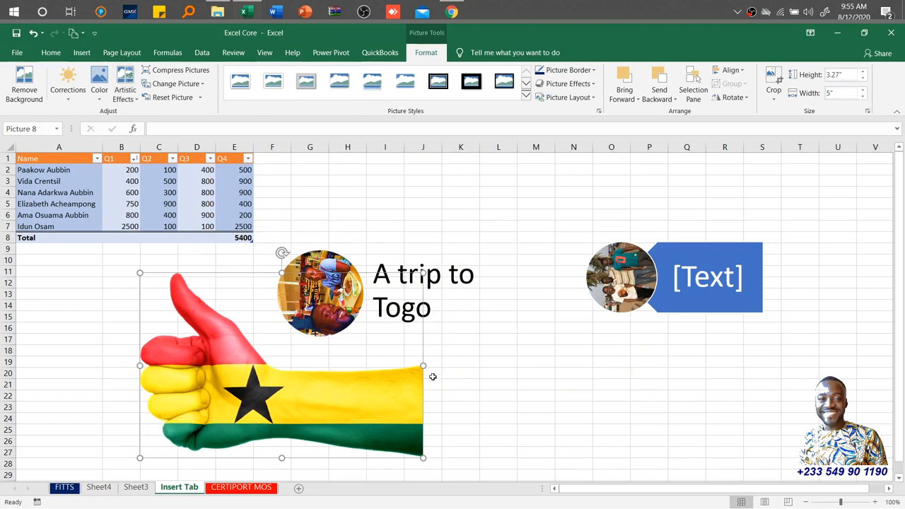
- Browse the Shapes gallery from the Insert options to pick a ribbon banner
{"action": "left_click", "coordinate": [82, 52]}
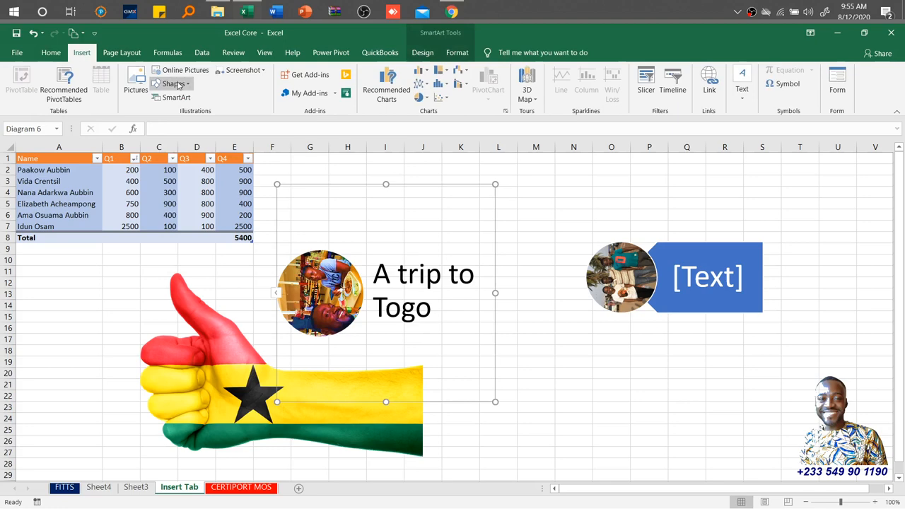
{"action": "mouse_move", "coordinate": [171, 84]}
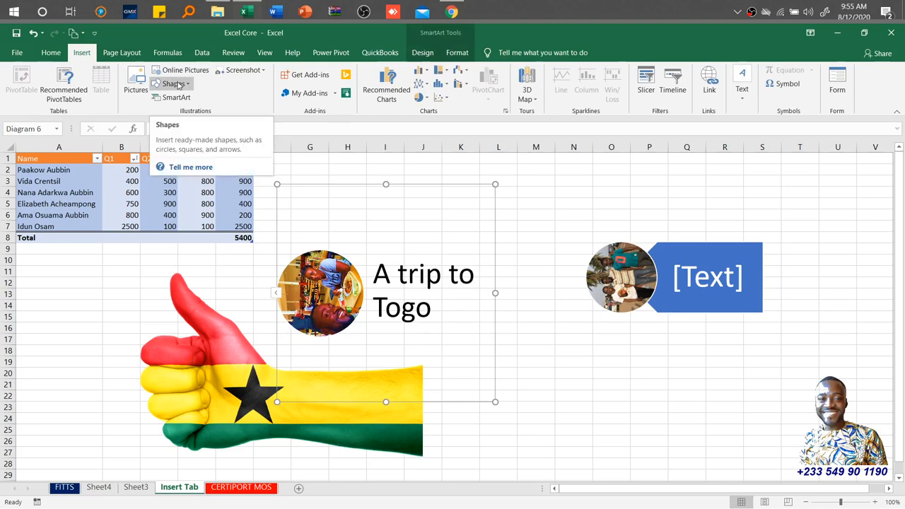
{"action": "left_click", "coordinate": [171, 84]}
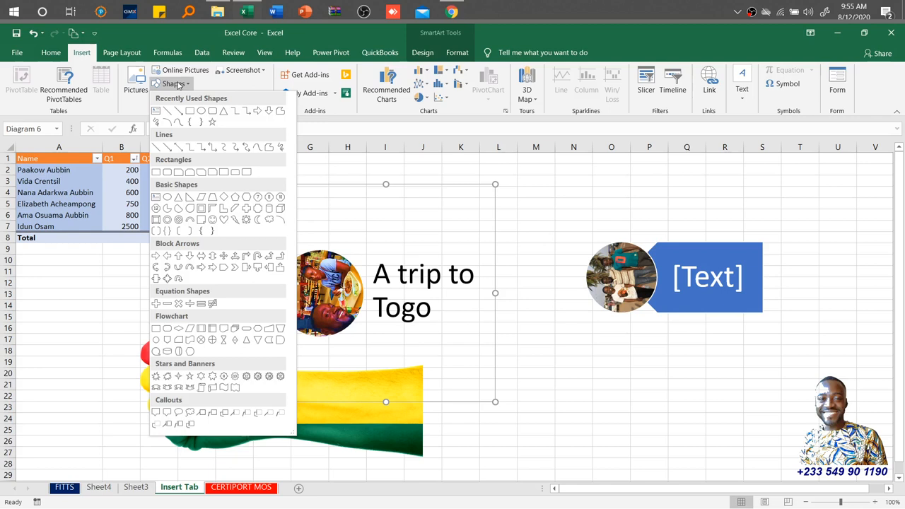
{"action": "mouse_move", "coordinate": [217, 100]}
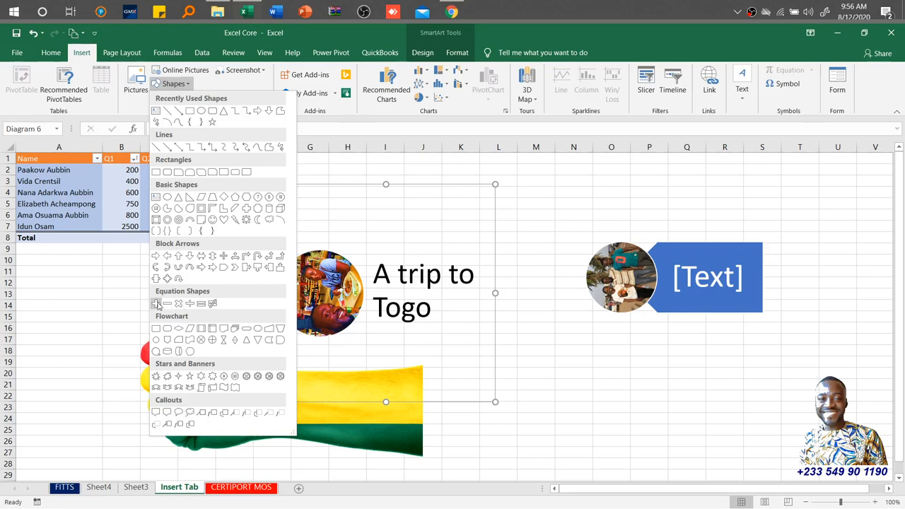
{"action": "mouse_move", "coordinate": [157, 304]}
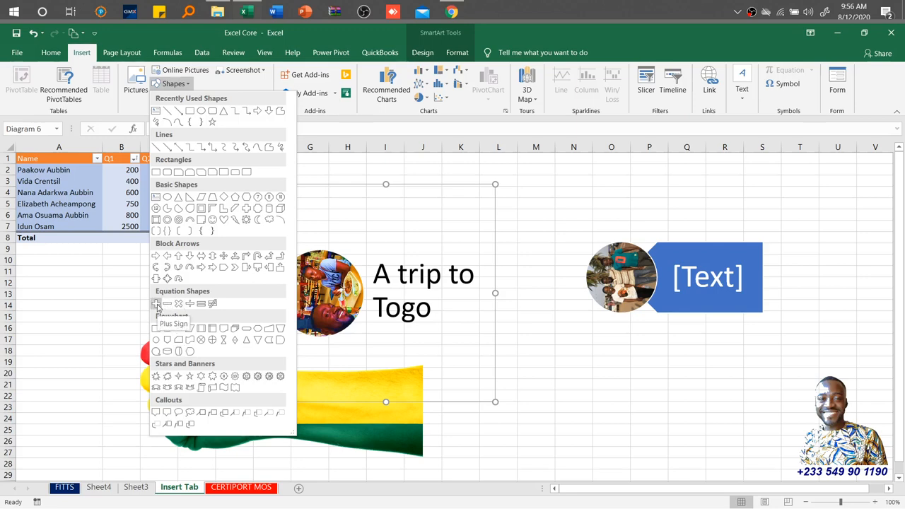
{"action": "mouse_move", "coordinate": [168, 303]}
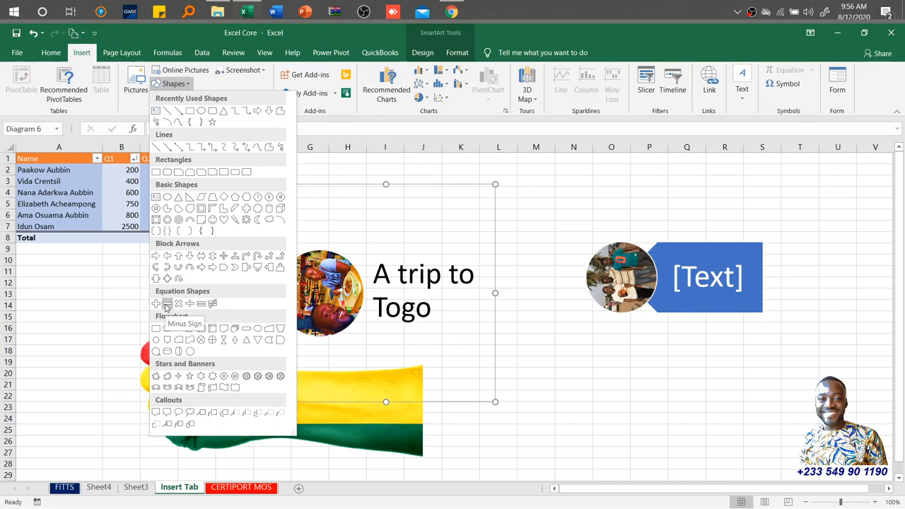
{"action": "mouse_move", "coordinate": [167, 377]}
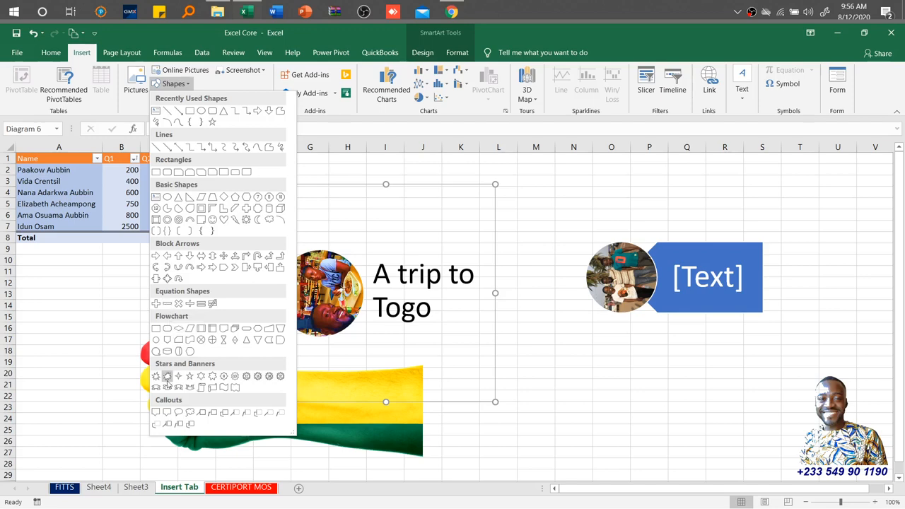
{"action": "mouse_move", "coordinate": [168, 387]}
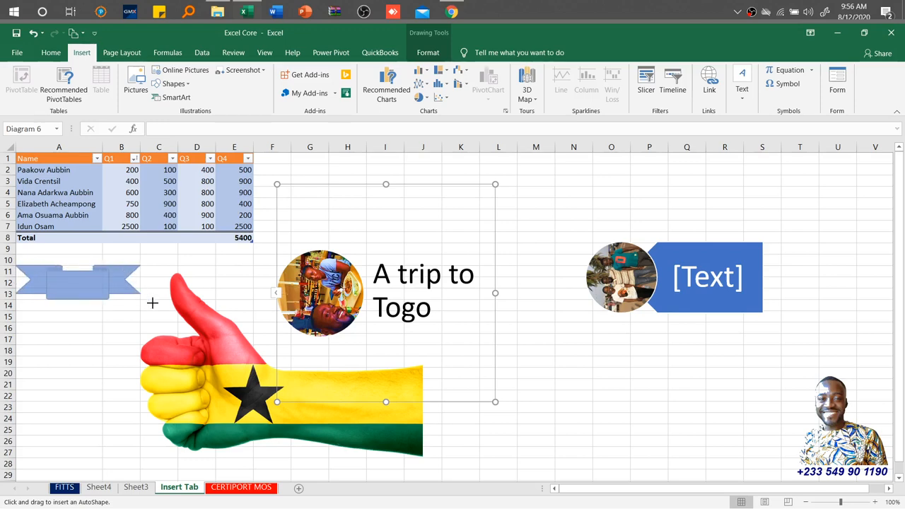
- Preview black, orange, gray and gold styles on the banner, keep blue, and add a down arrow
{"action": "left_click", "coordinate": [78, 282]}
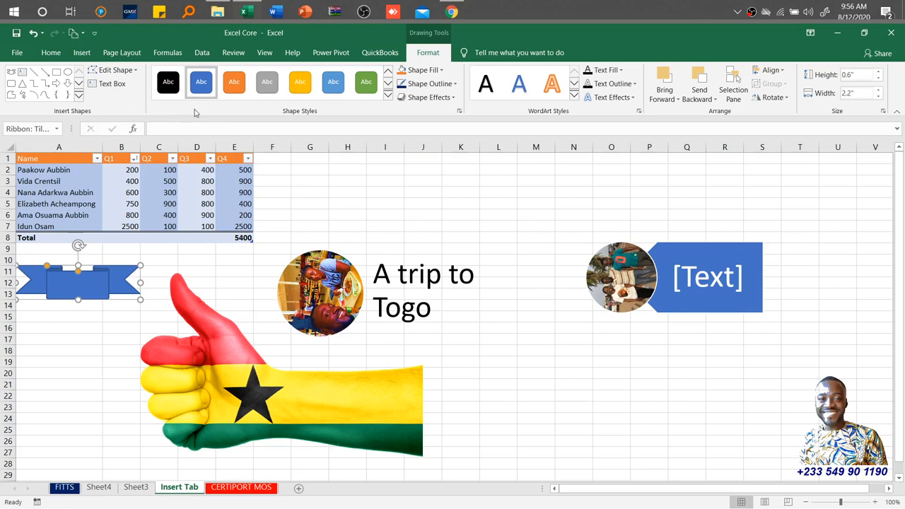
{"action": "left_click", "coordinate": [169, 83]}
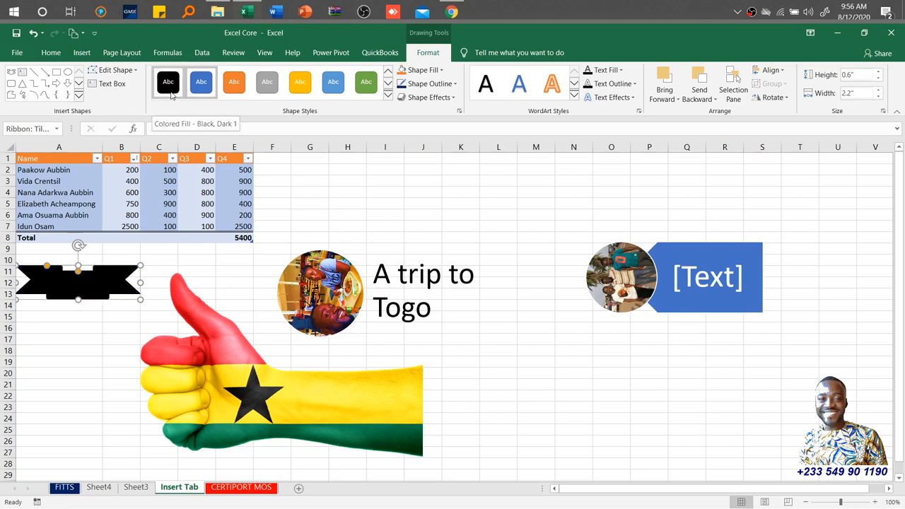
{"action": "left_click", "coordinate": [234, 82]}
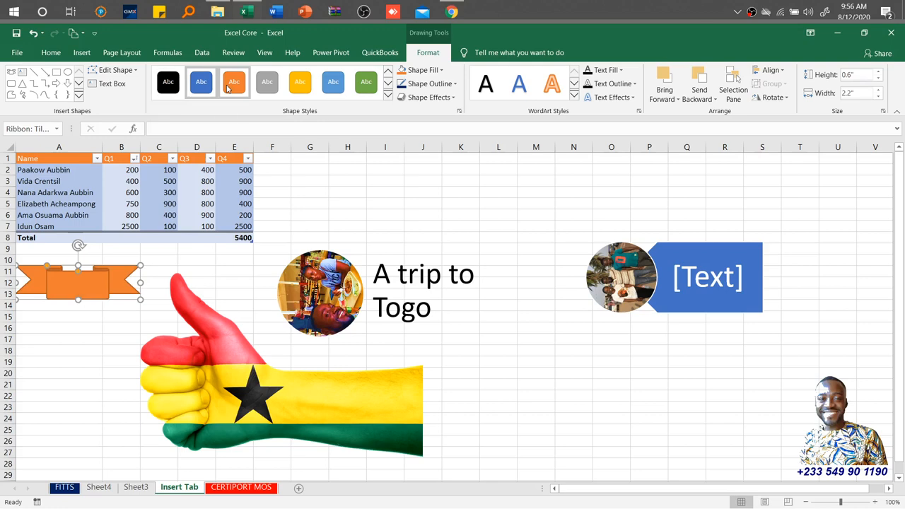
{"action": "left_click", "coordinate": [267, 82]}
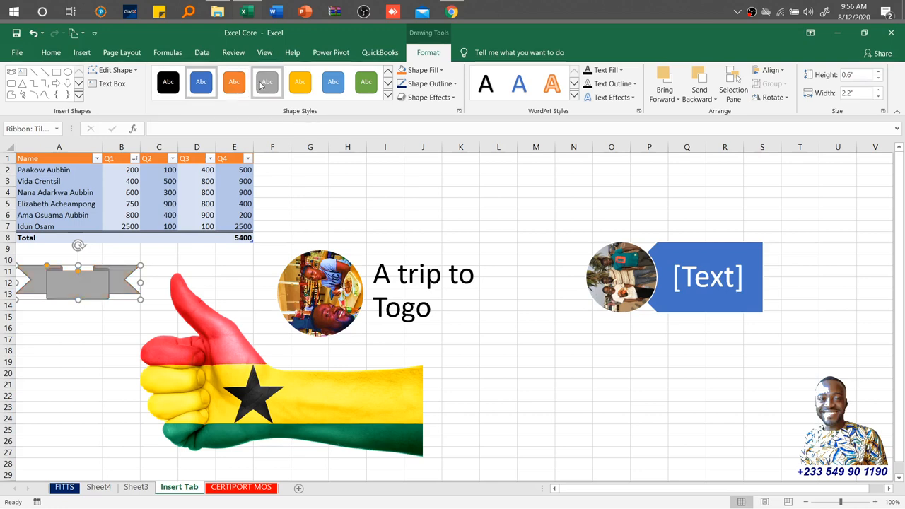
{"action": "left_click", "coordinate": [300, 82]}
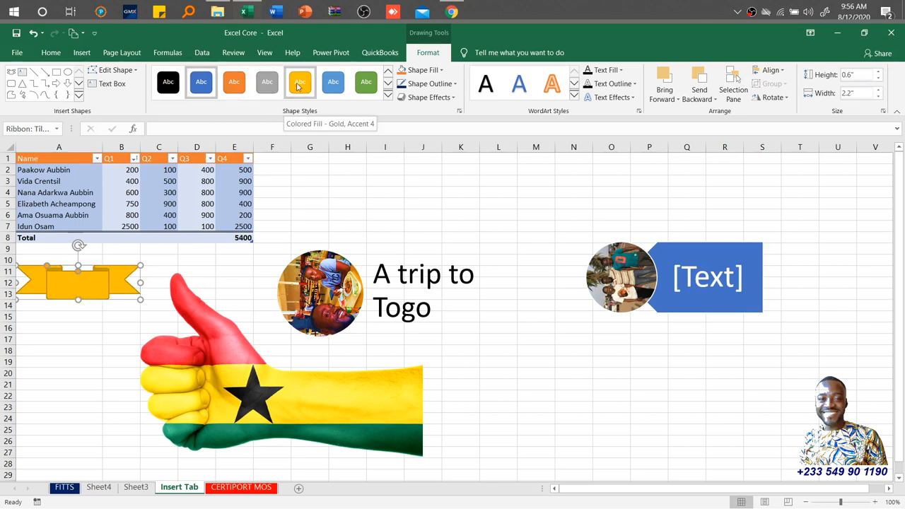
{"action": "left_click", "coordinate": [201, 81]}
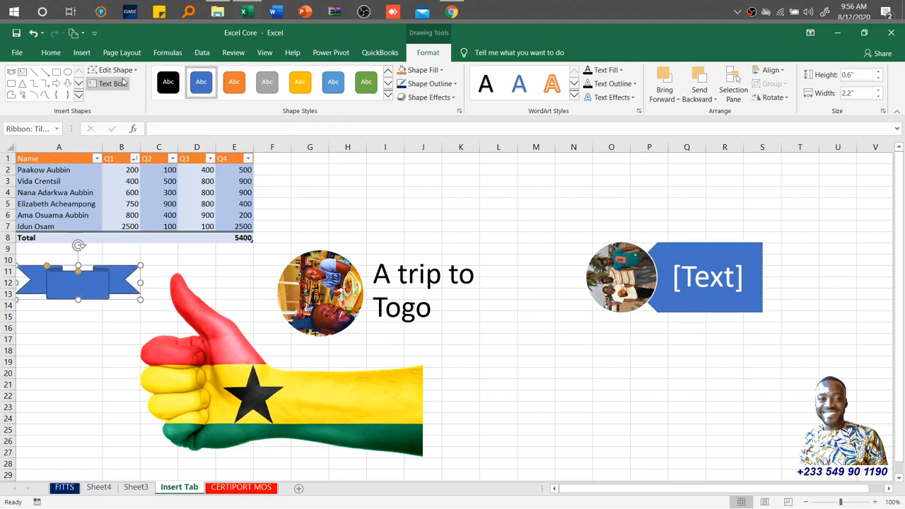
{"action": "left_click", "coordinate": [127, 85]}
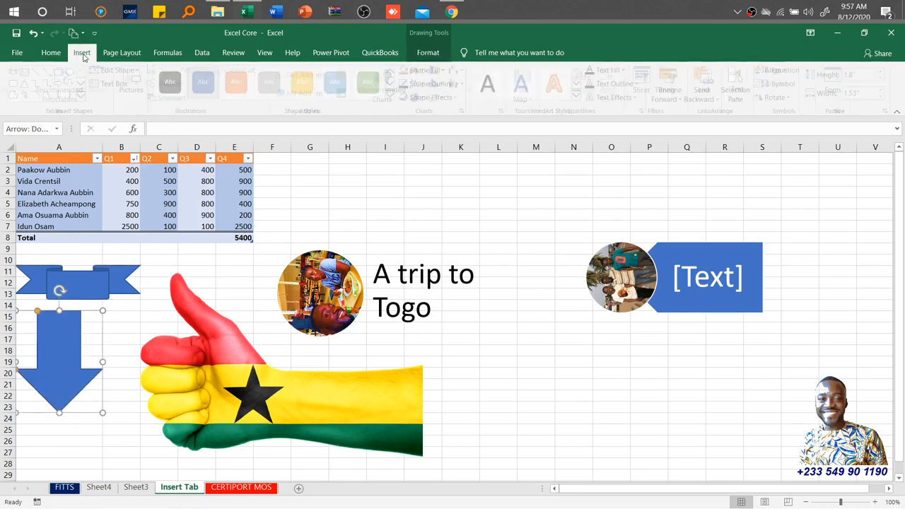
- Select the down arrow and try an orange style from the shape styles gallery
{"action": "left_click", "coordinate": [82, 53]}
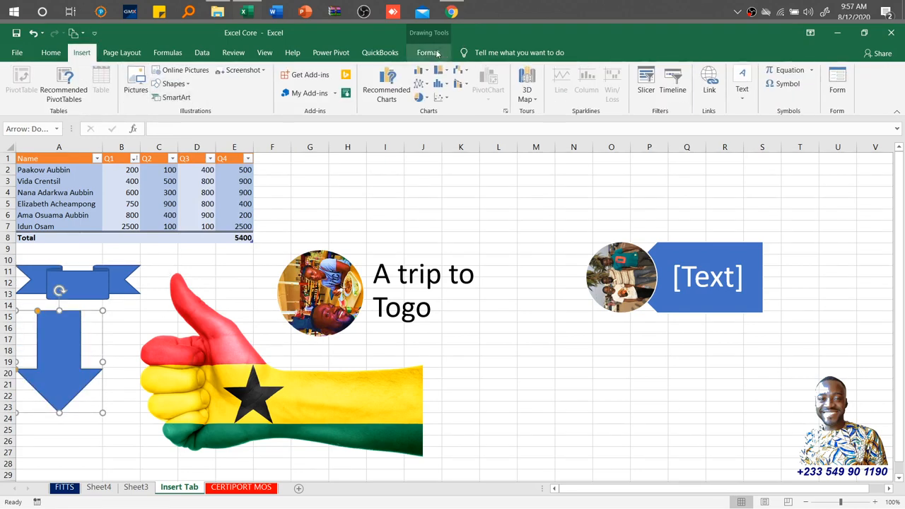
{"action": "left_click", "coordinate": [428, 53]}
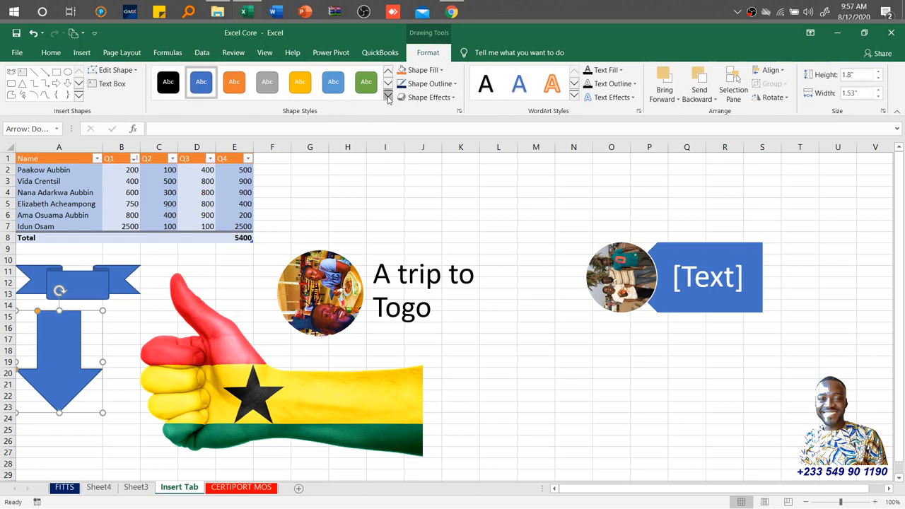
{"action": "left_click", "coordinate": [387, 98]}
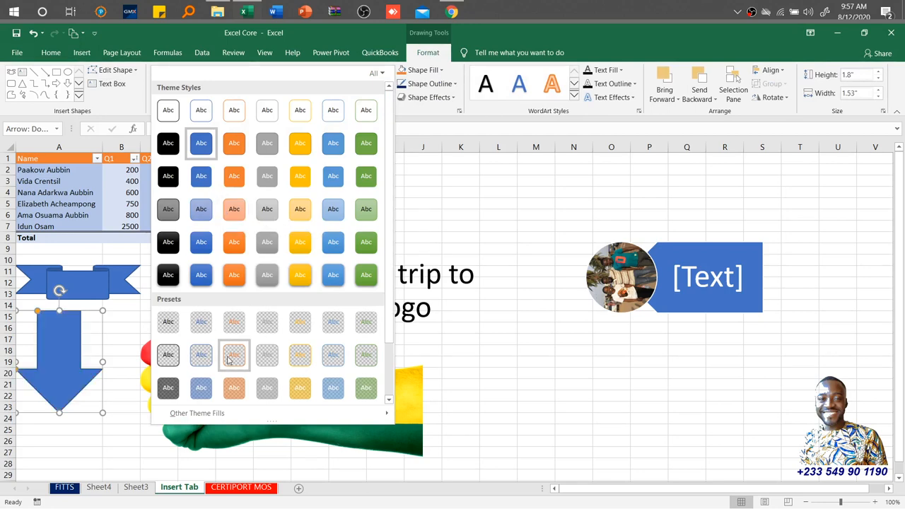
{"action": "left_click", "coordinate": [234, 275]}
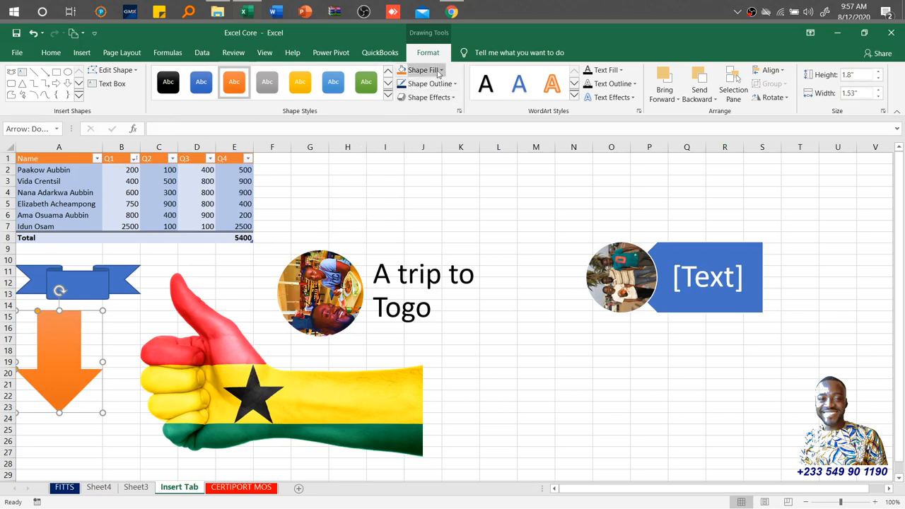
- Fill the down arrow with solid dark blue
{"action": "left_click", "coordinate": [425, 69]}
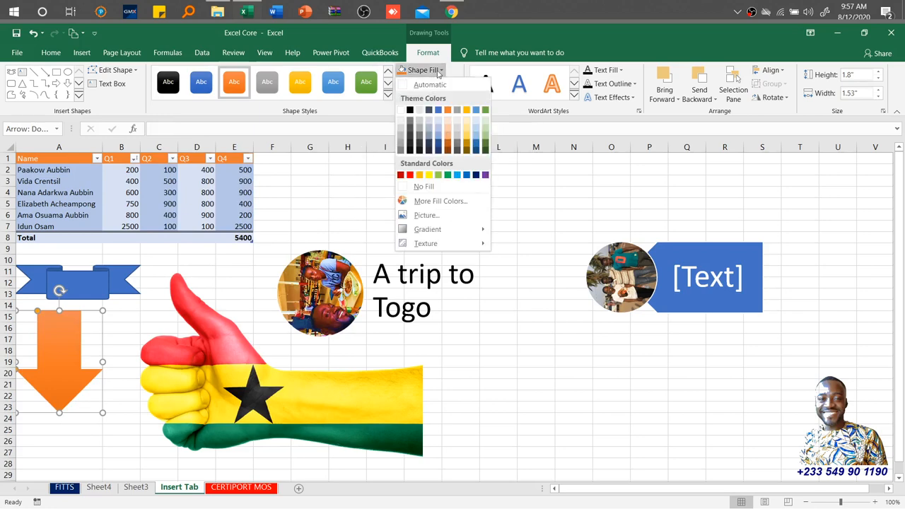
{"action": "left_click", "coordinate": [476, 175]}
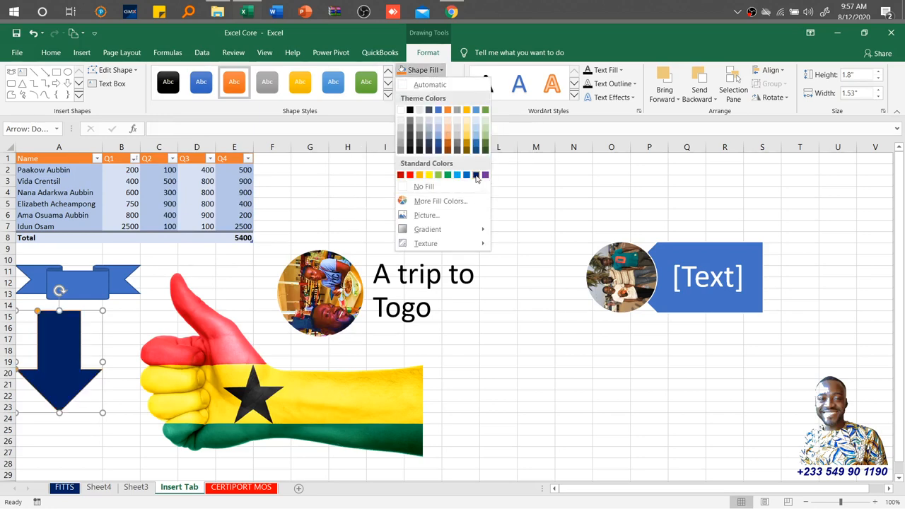
{"action": "left_click", "coordinate": [431, 83]}
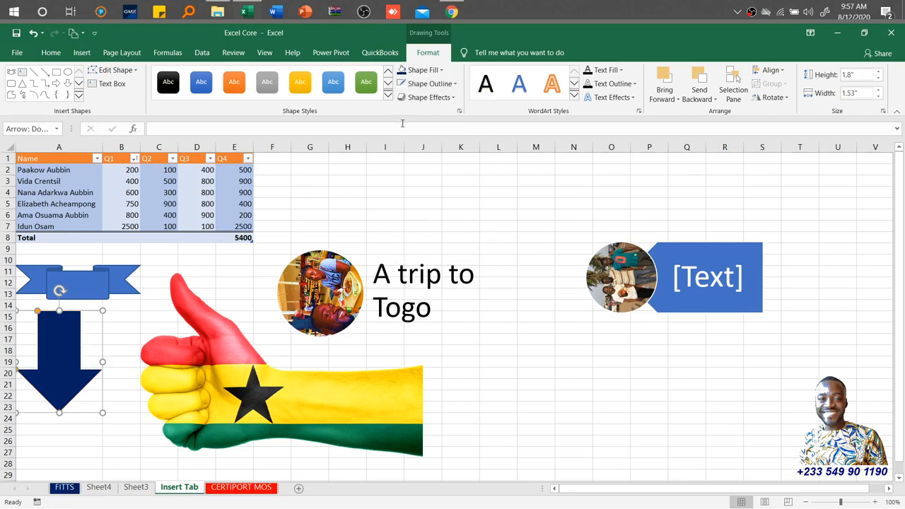
{"action": "left_click", "coordinate": [427, 83]}
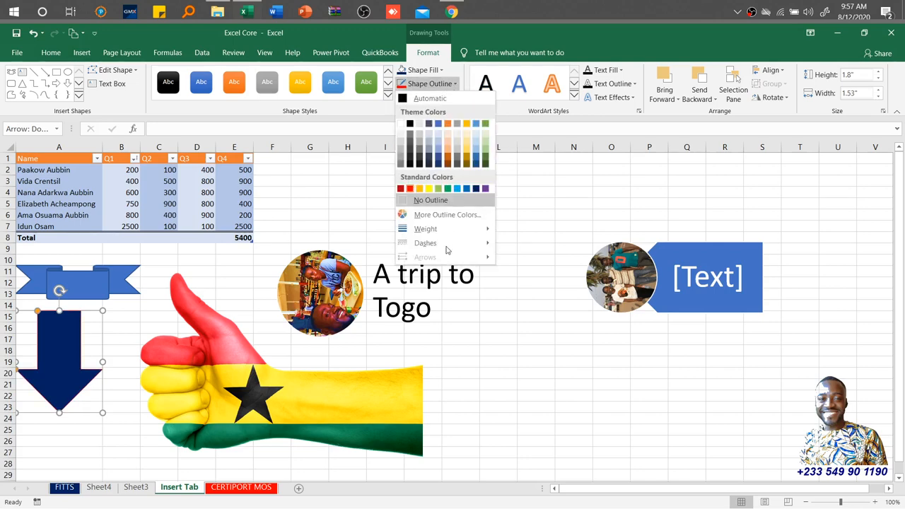
- Give the dark blue arrow a red outline with a dashed line style
{"action": "left_click", "coordinate": [426, 229]}
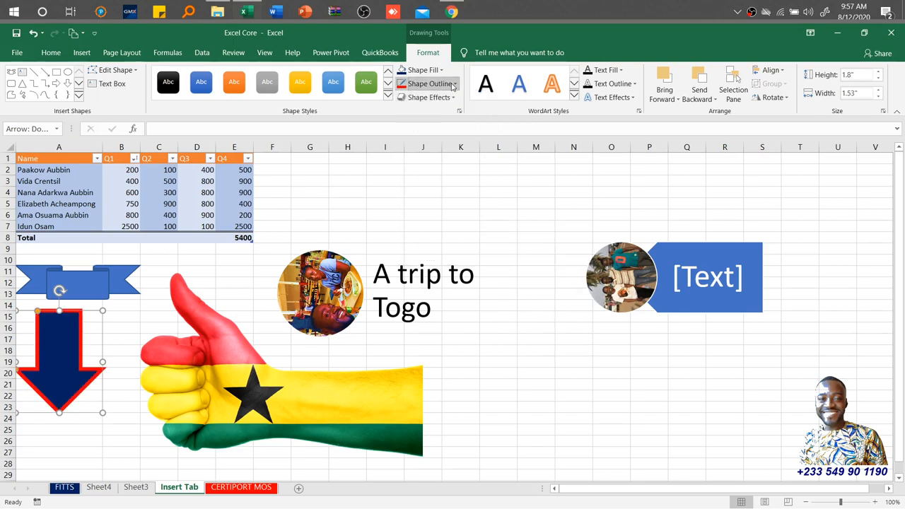
{"action": "left_click", "coordinate": [427, 84]}
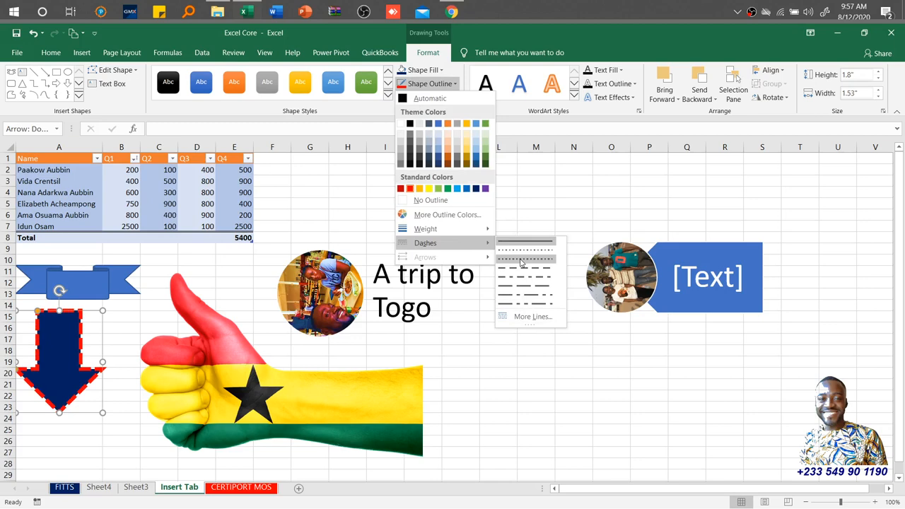
{"action": "left_click", "coordinate": [525, 248]}
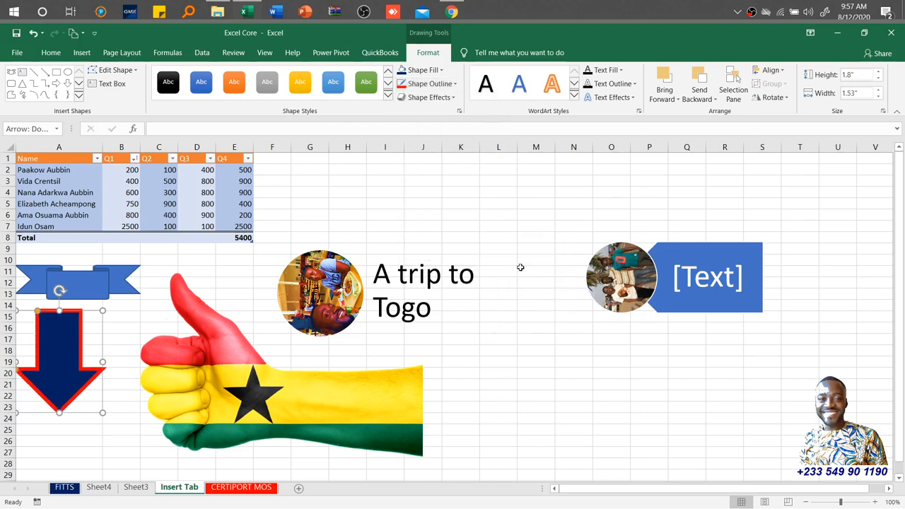
{"action": "left_click", "coordinate": [425, 70]}
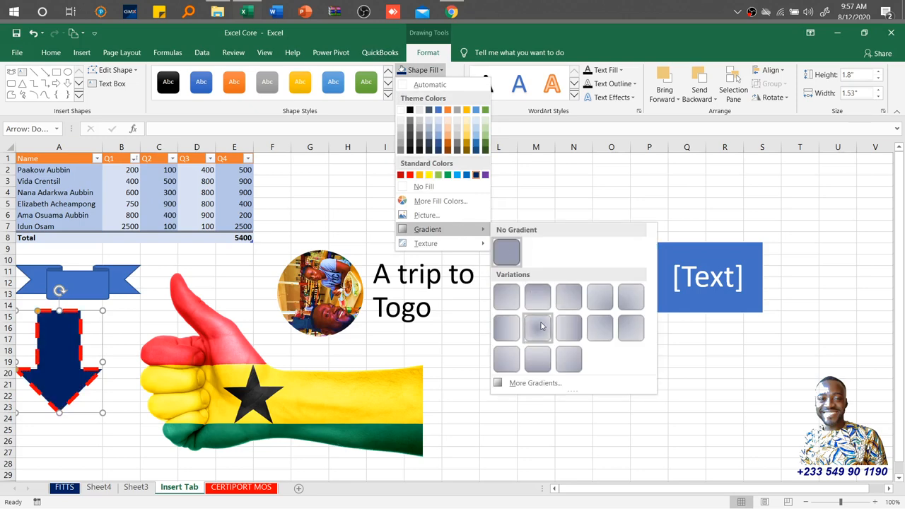
{"action": "left_click", "coordinate": [507, 252]}
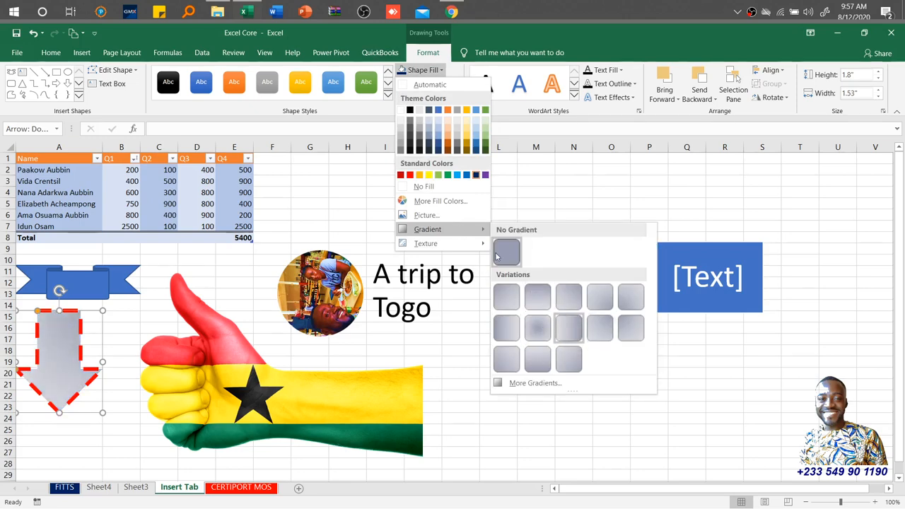
{"action": "left_click", "coordinate": [426, 243]}
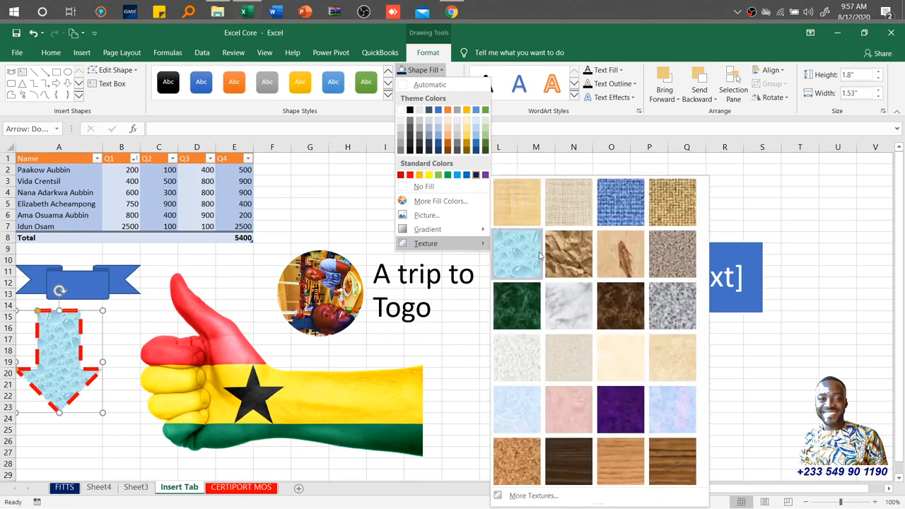
{"action": "left_click", "coordinate": [569, 255]}
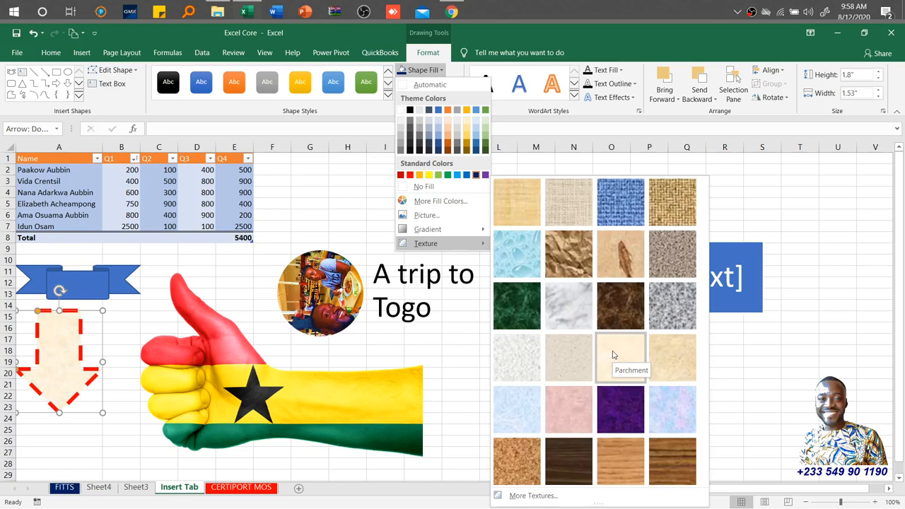
{"action": "mouse_move", "coordinate": [623, 365]}
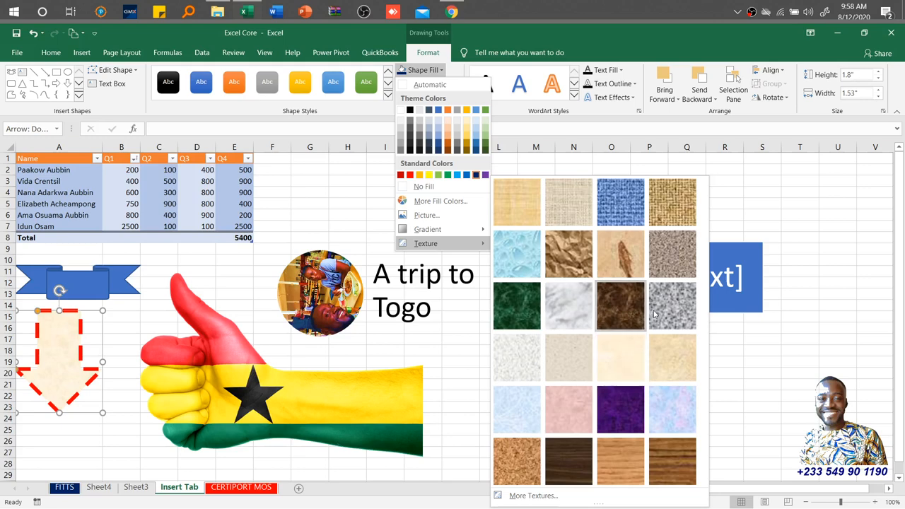
{"action": "left_click", "coordinate": [672, 305]}
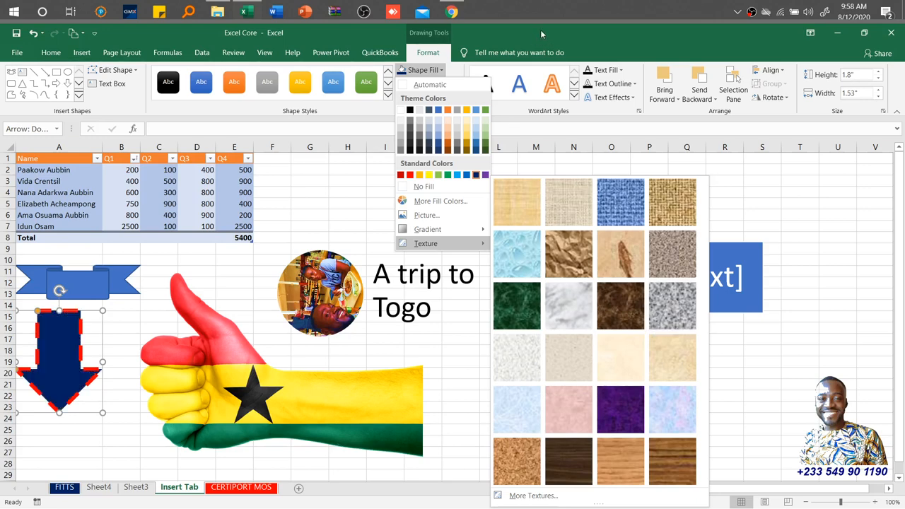
{"action": "left_click", "coordinate": [429, 97]}
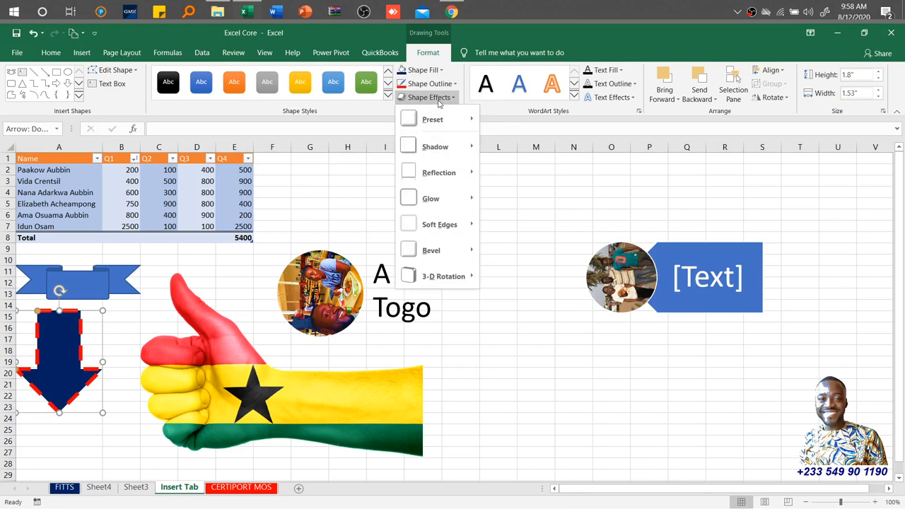
{"action": "left_click", "coordinate": [433, 119]}
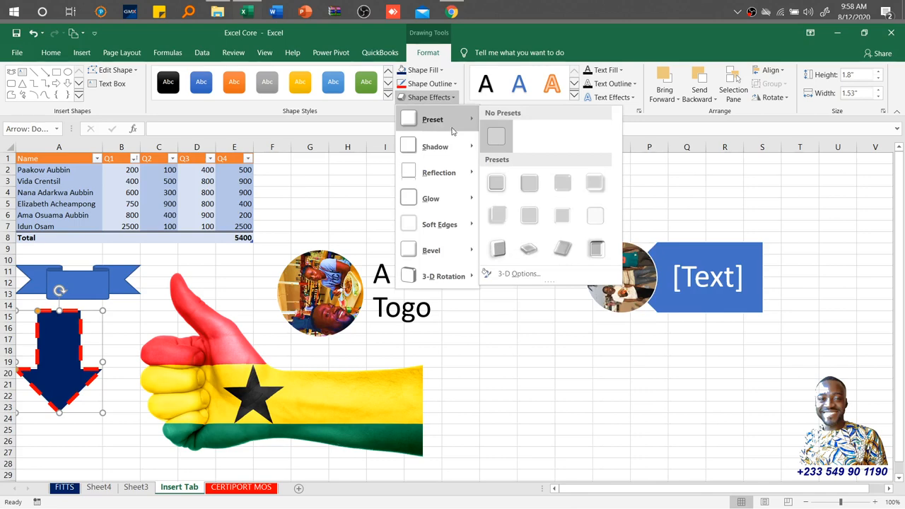
{"action": "mouse_move", "coordinate": [543, 107]}
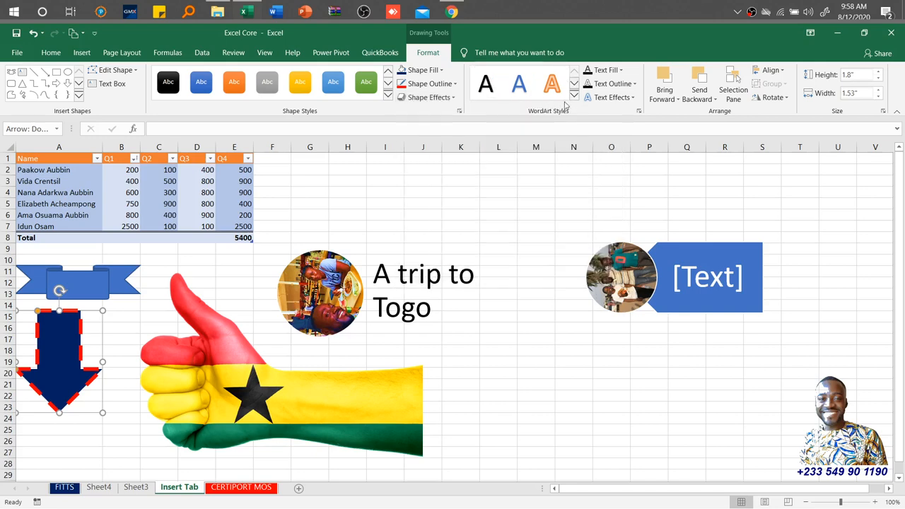
{"action": "mouse_move", "coordinate": [518, 83]}
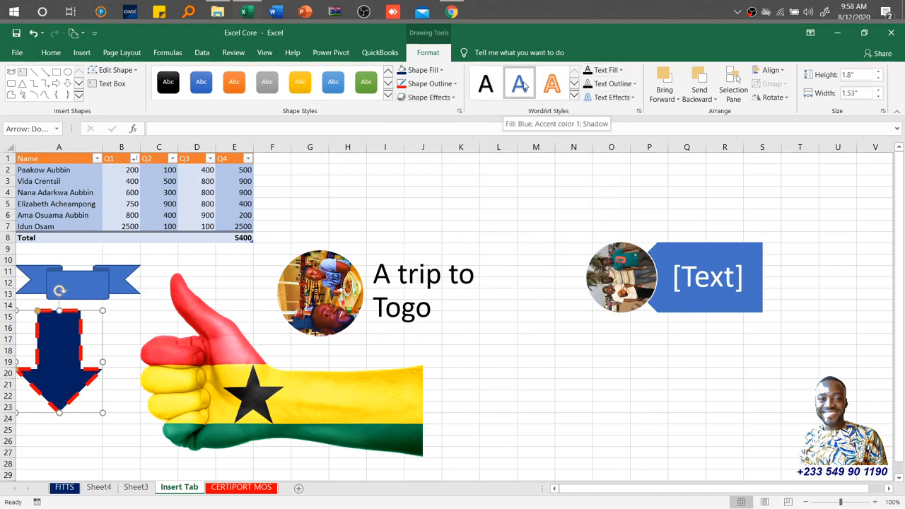
{"action": "mouse_move", "coordinate": [431, 197]}
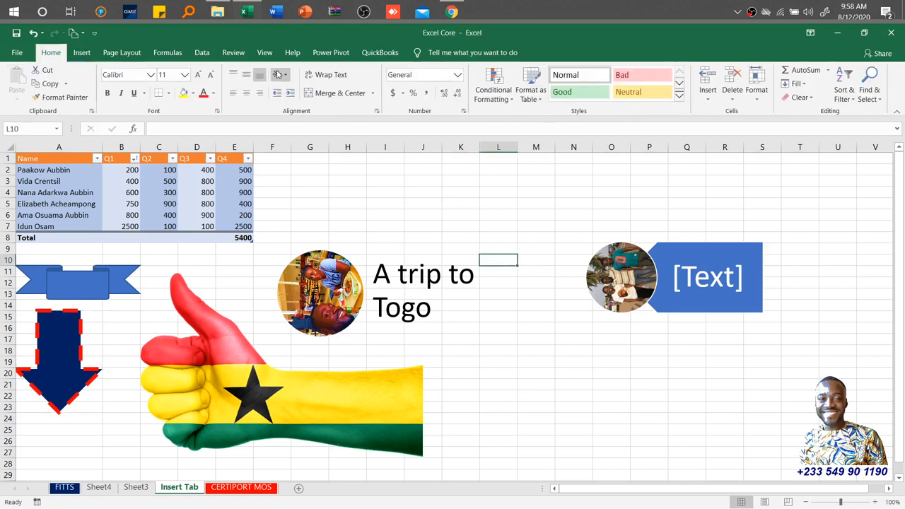
- Type 'FITTS' on the arrow and apply a WordArt style to it
{"action": "left_click", "coordinate": [60, 354]}
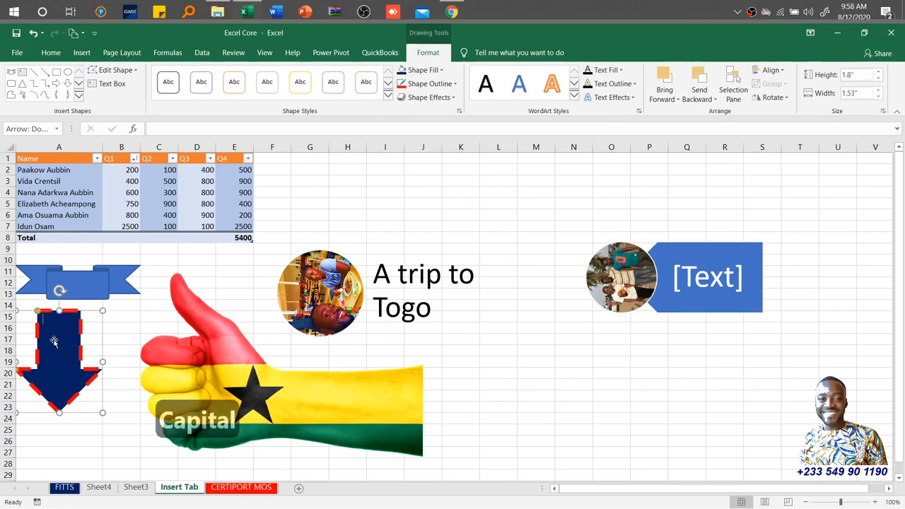
{"action": "type", "text": "fit x 2 s"}
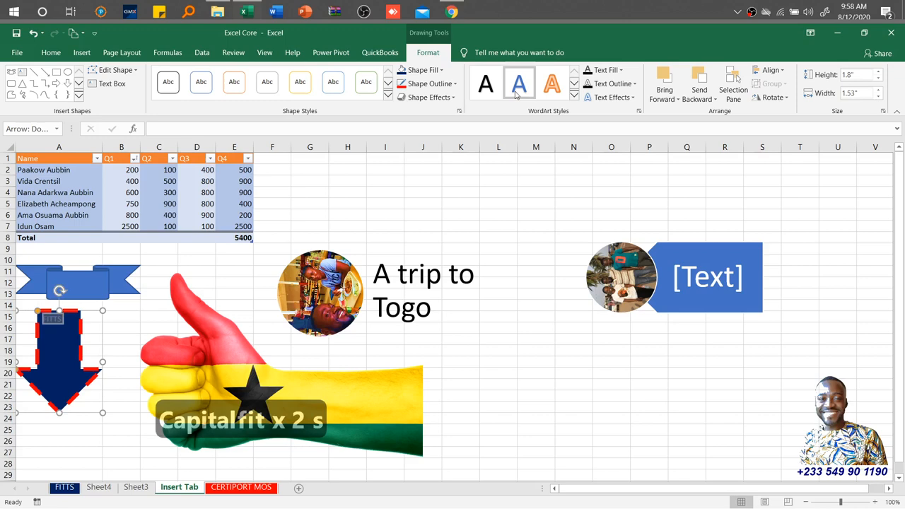
{"action": "mouse_move", "coordinate": [552, 84]}
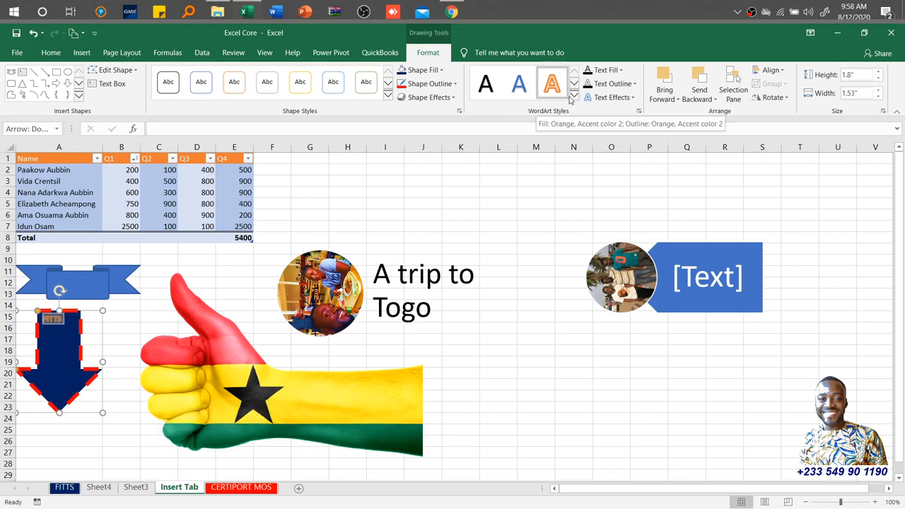
{"action": "left_click", "coordinate": [574, 97]}
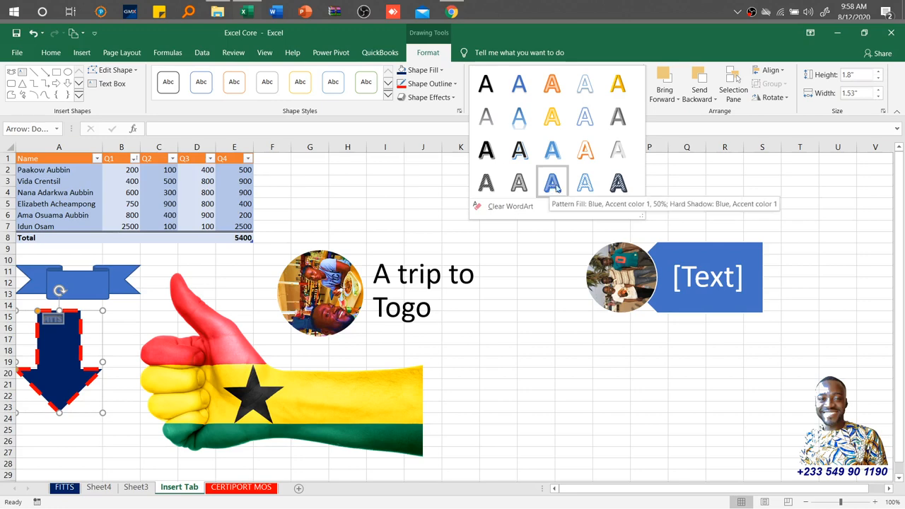
{"action": "mouse_move", "coordinate": [619, 182]}
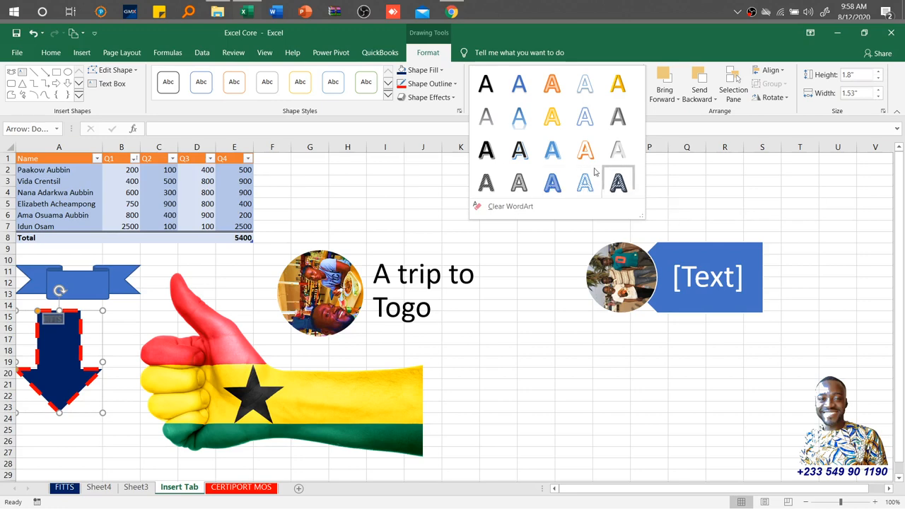
{"action": "left_click", "coordinate": [618, 183]}
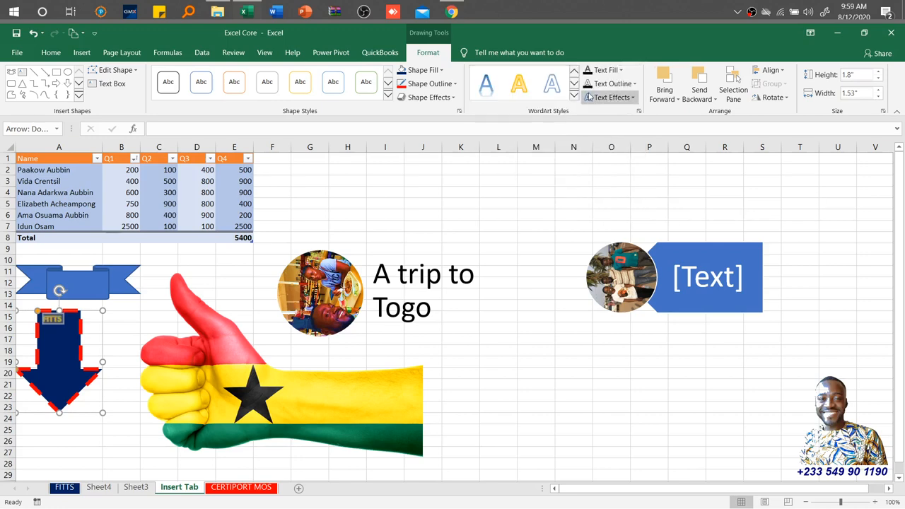
- Browse text fill colours and Glow effects for the FITTS text, then reopen Text Effects
{"action": "left_click", "coordinate": [605, 70]}
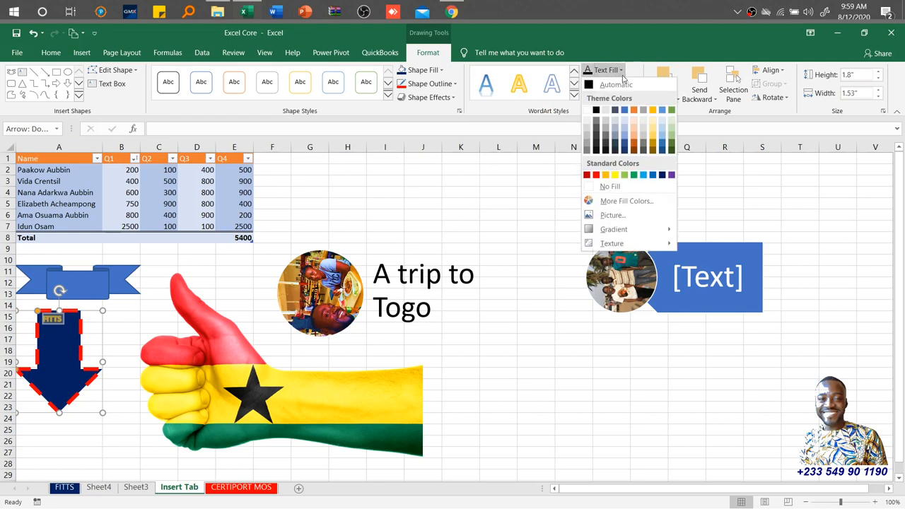
{"action": "left_click", "coordinate": [604, 70]}
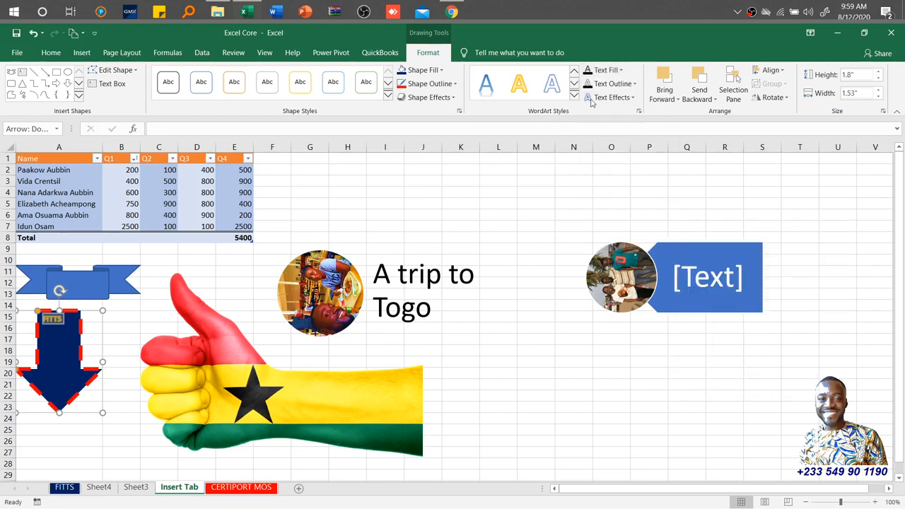
{"action": "left_click", "coordinate": [615, 84]}
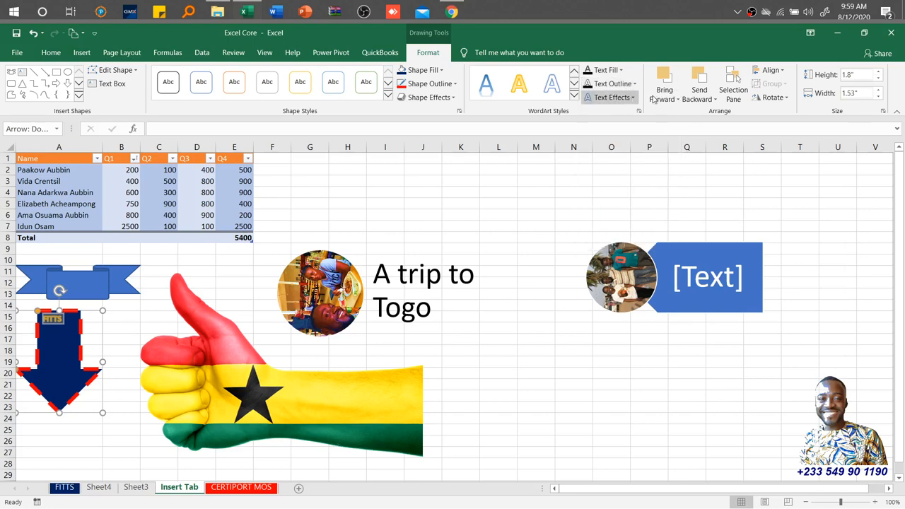
{"action": "left_click", "coordinate": [614, 97]}
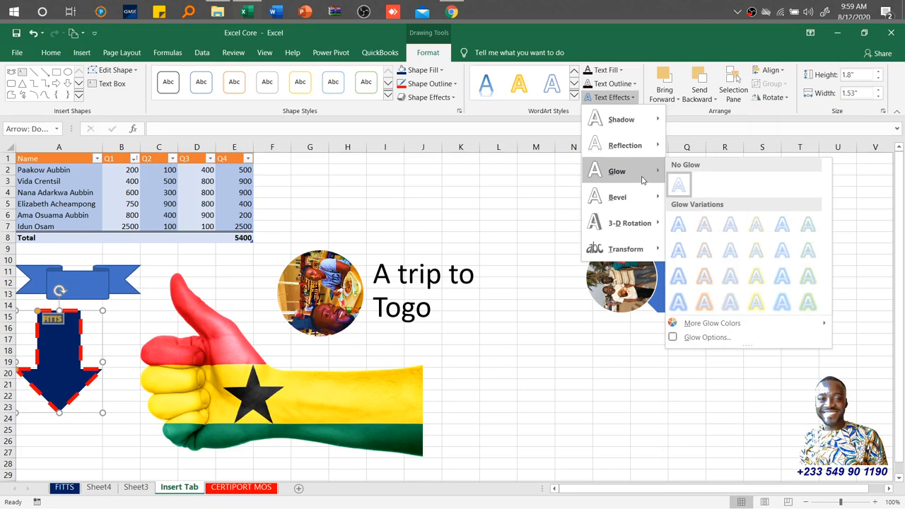
{"action": "mouse_move", "coordinate": [686, 181]}
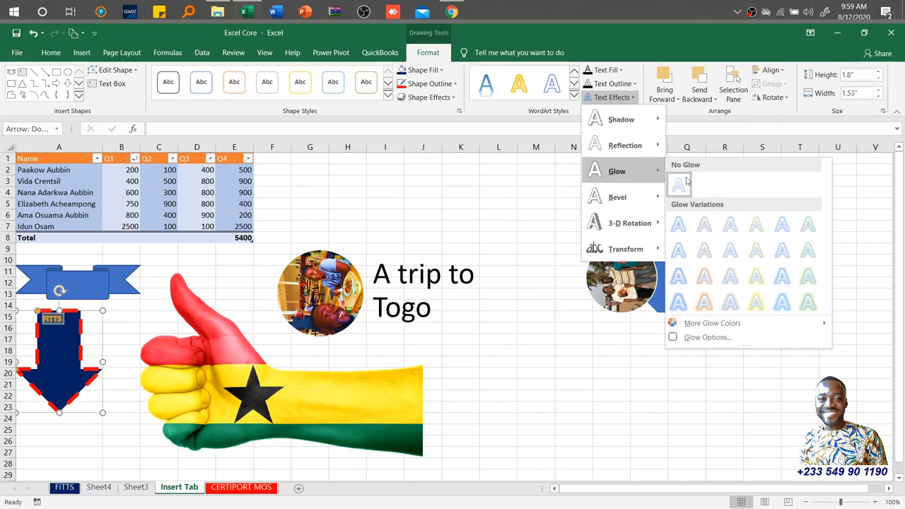
{"action": "mouse_move", "coordinate": [679, 300]}
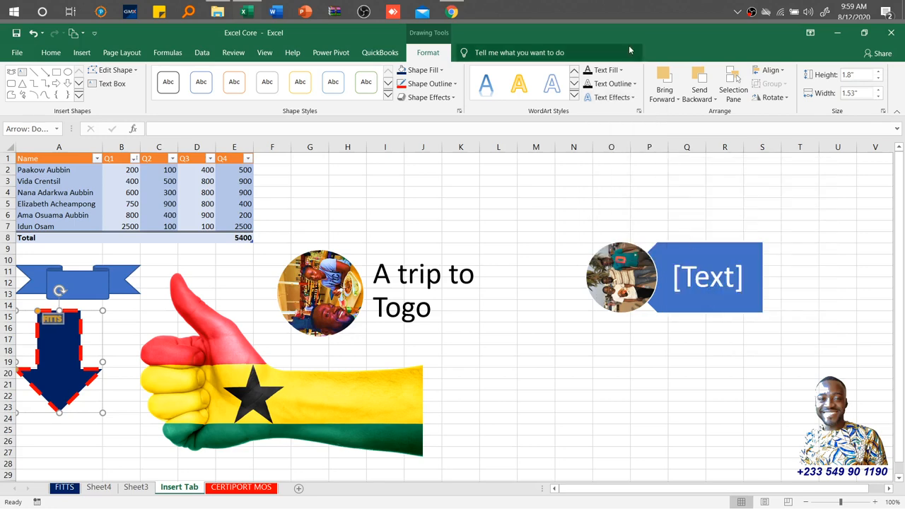
{"action": "left_click", "coordinate": [605, 70]}
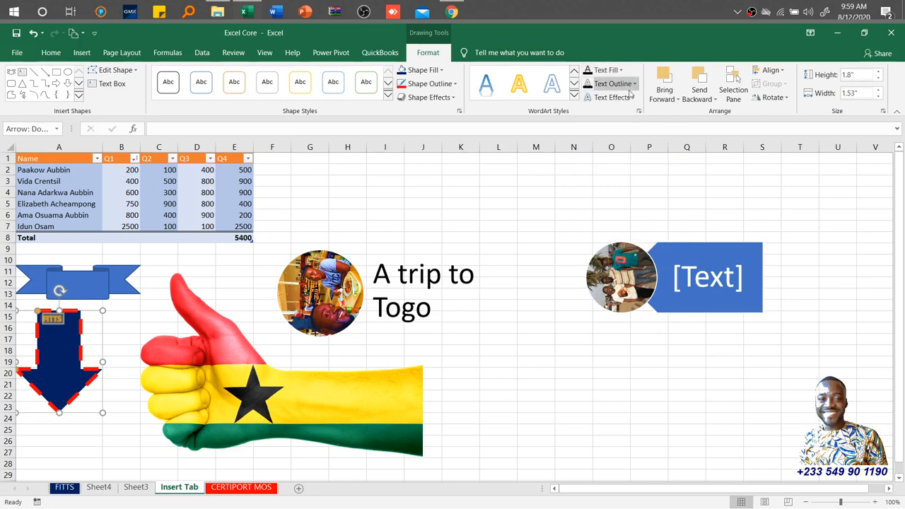
{"action": "left_click", "coordinate": [612, 97]}
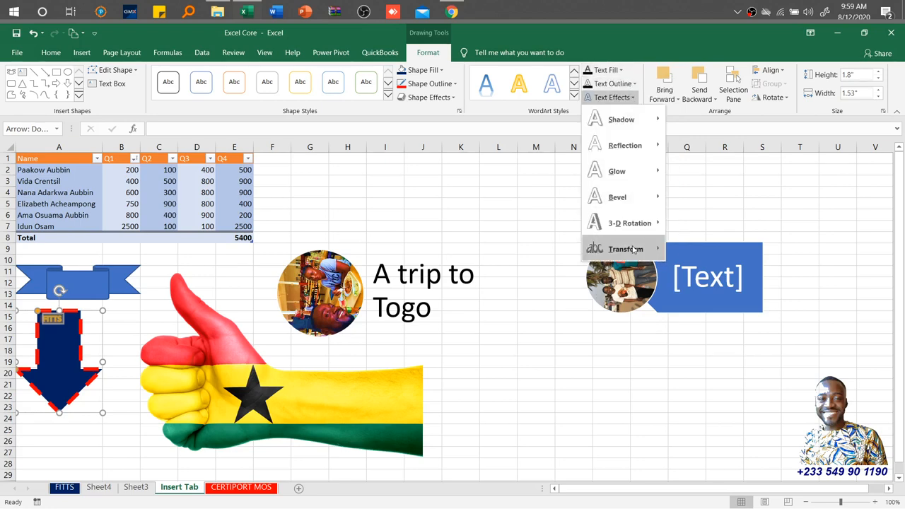
- Apply a Transform warp to 'FITTS' so its letters stretch tall across the arrow
{"action": "left_click", "coordinate": [626, 249]}
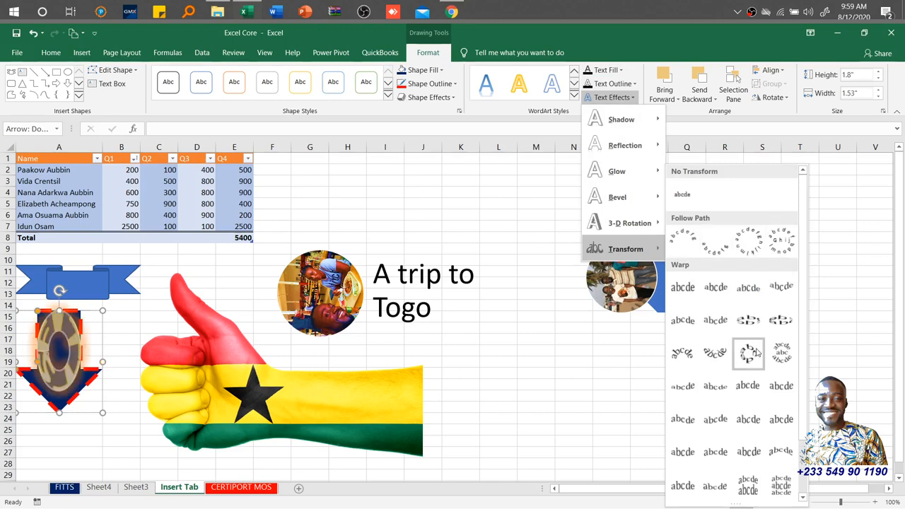
{"action": "left_click", "coordinate": [715, 353]}
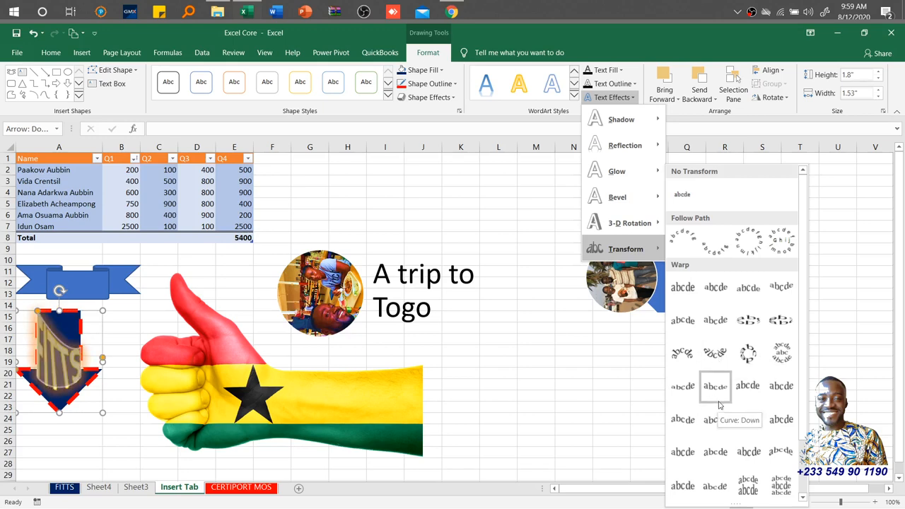
{"action": "mouse_move", "coordinate": [714, 420]}
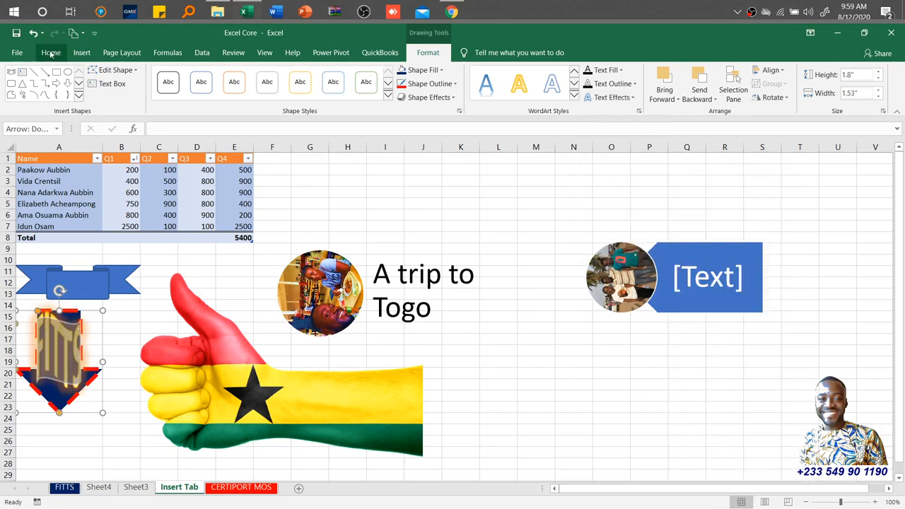
{"action": "left_click", "coordinate": [50, 52]}
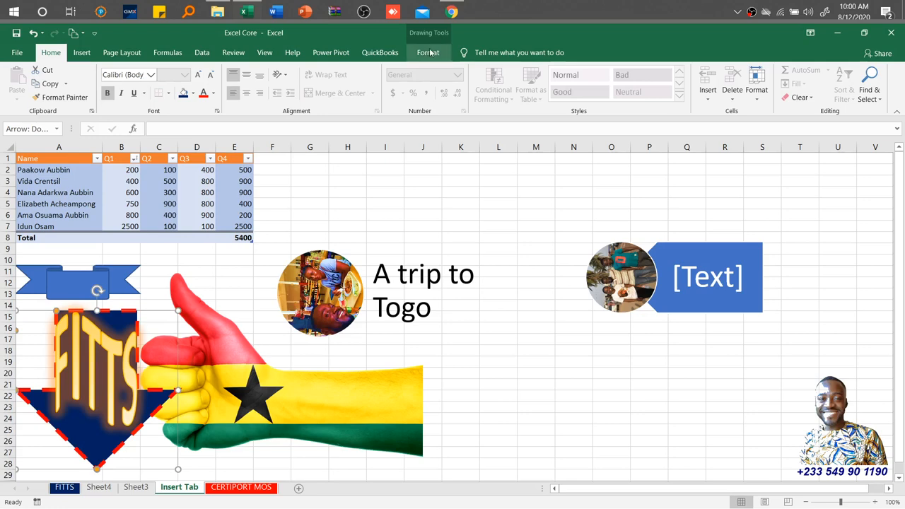
- Enlarge the FITTS arrow to about 2.8 by 2.87 inches and check its Align options
{"action": "left_click", "coordinate": [428, 52]}
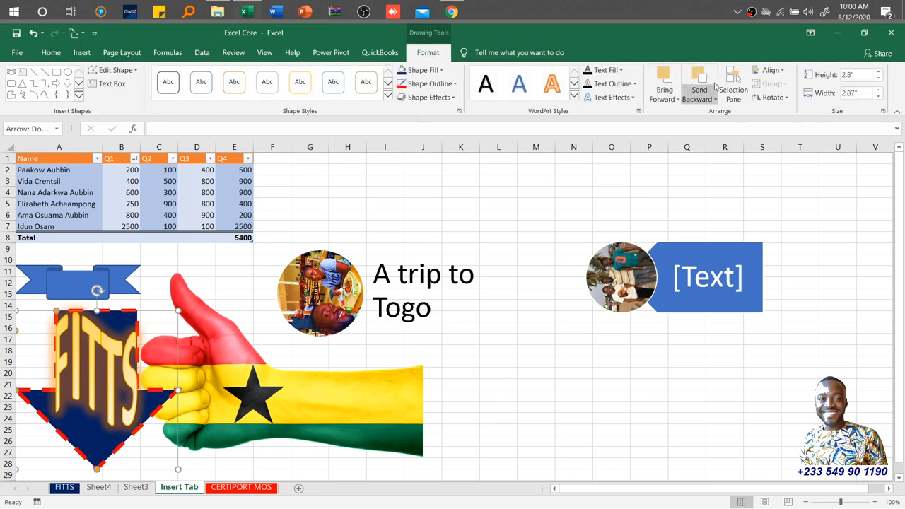
{"action": "left_click", "coordinate": [770, 71]}
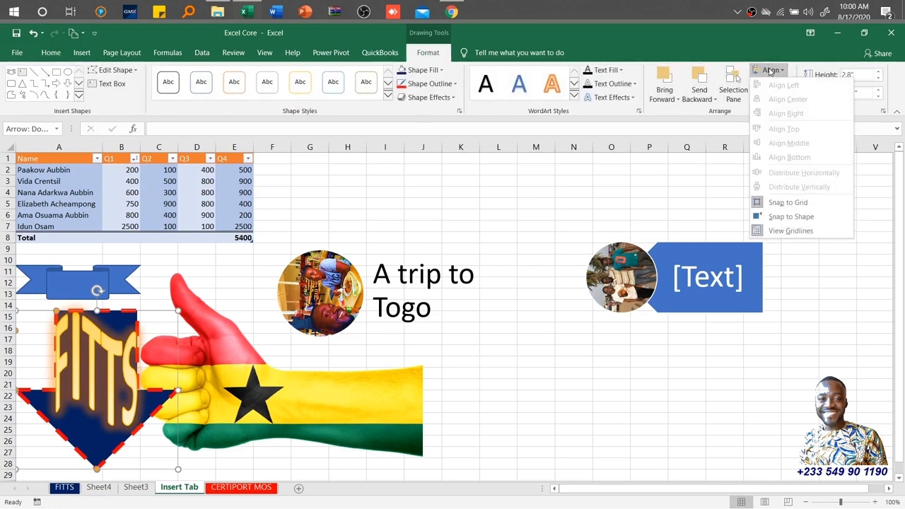
{"action": "mouse_move", "coordinate": [703, 119]}
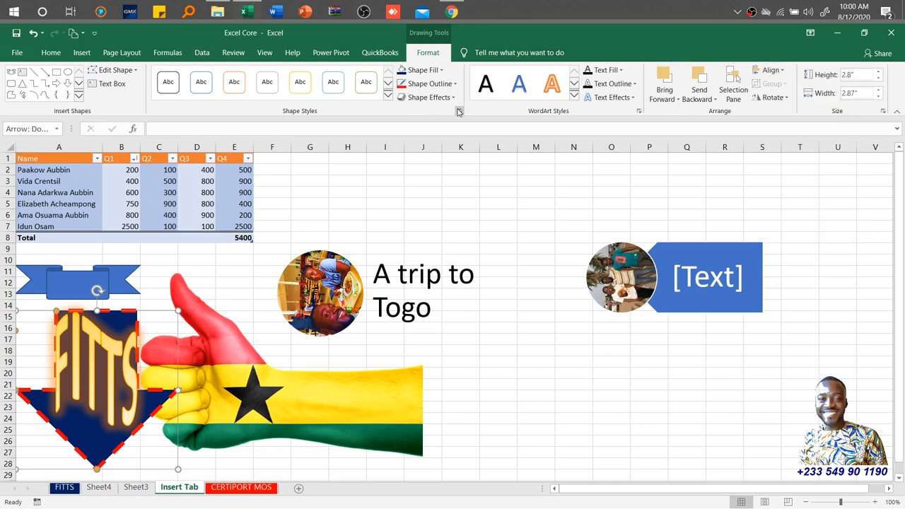
{"action": "mouse_move", "coordinate": [458, 111]}
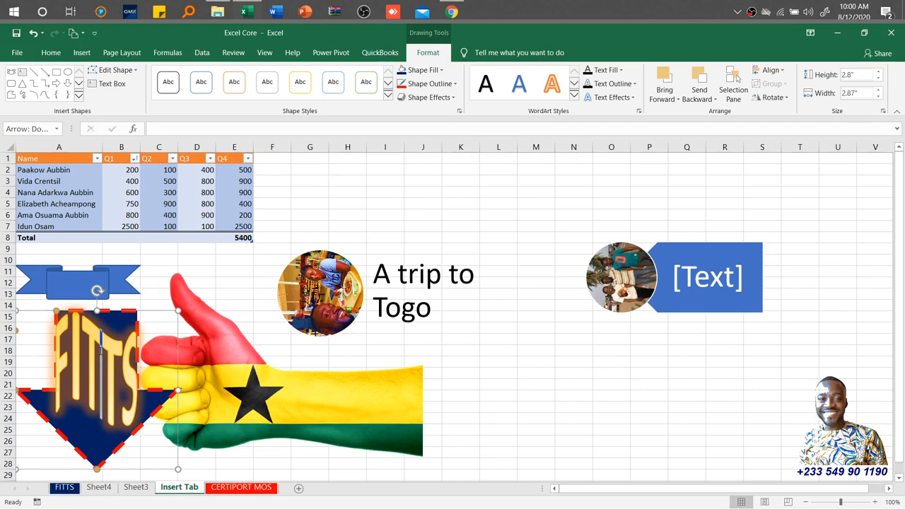
{"action": "left_click", "coordinate": [81, 52]}
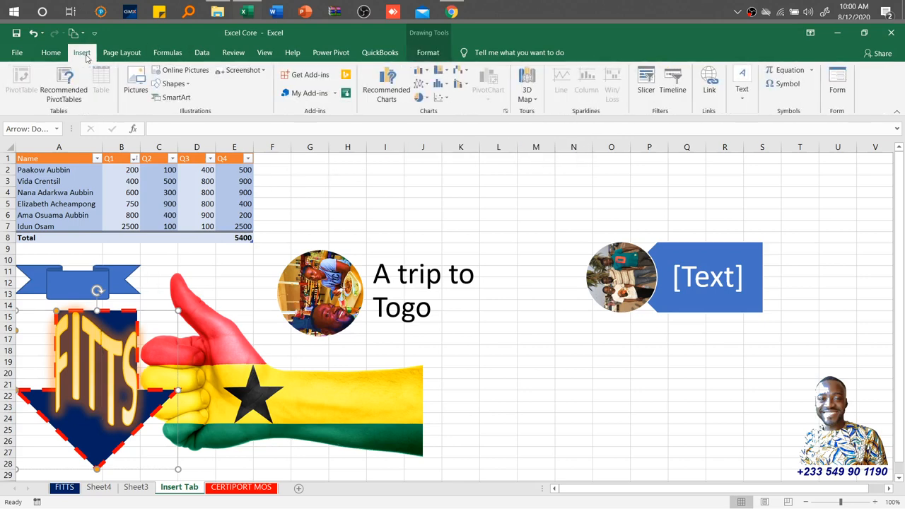
{"action": "mouse_move", "coordinate": [173, 83]}
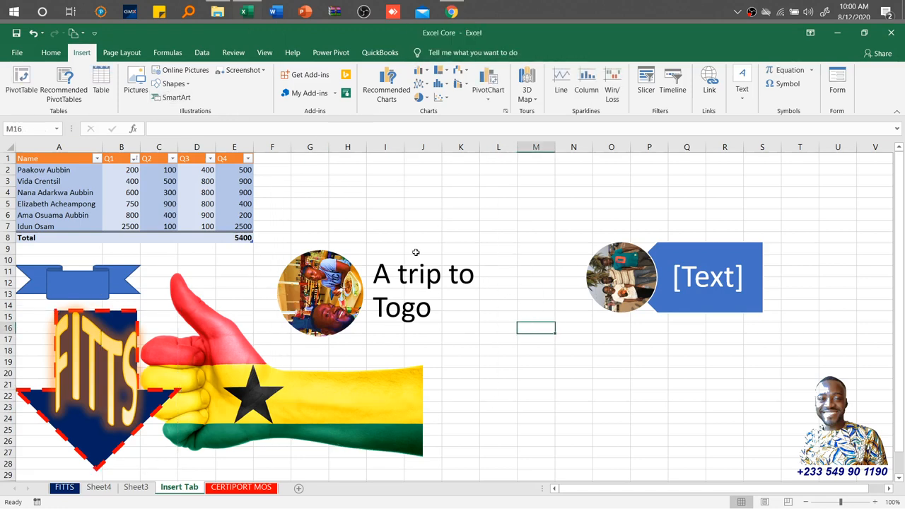
{"action": "mouse_move", "coordinate": [172, 97]}
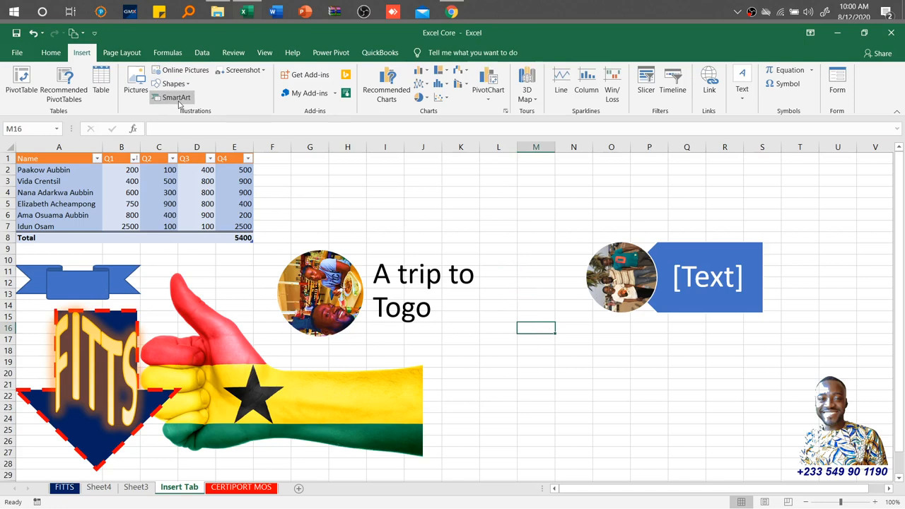
- Insert a Basic Process SmartArt diagram from the Process category
{"action": "left_click", "coordinate": [177, 97]}
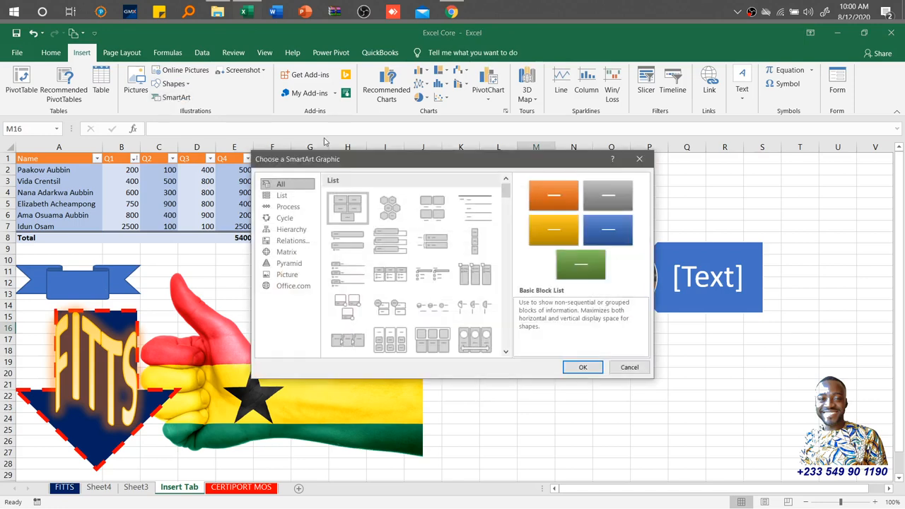
{"action": "mouse_move", "coordinate": [288, 207]}
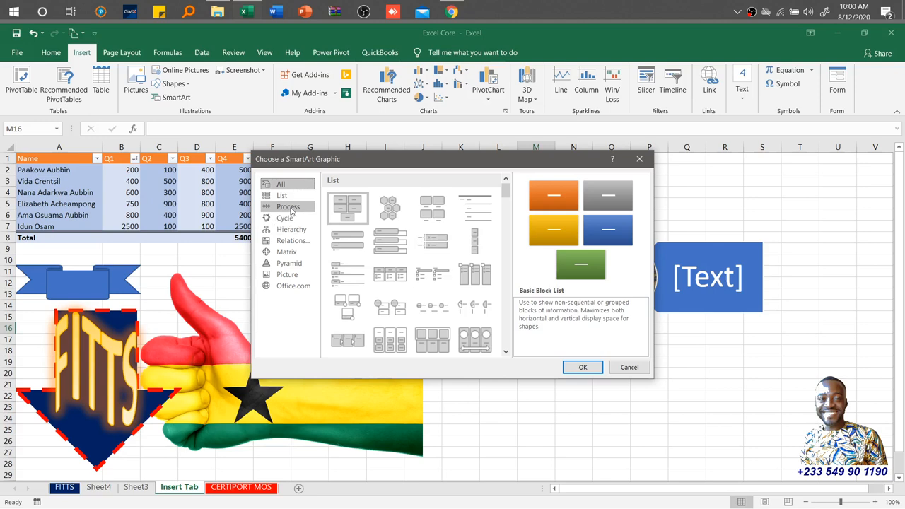
{"action": "left_click", "coordinate": [288, 206]}
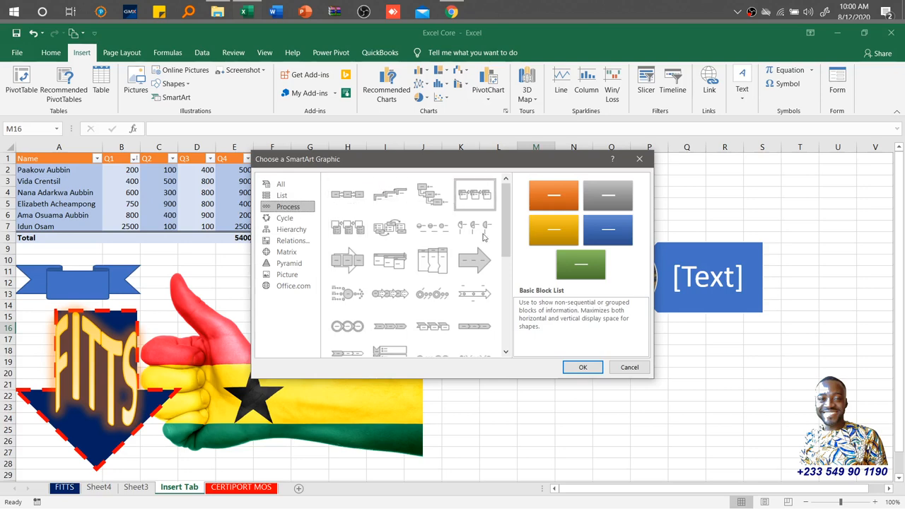
{"action": "left_click", "coordinate": [347, 194]}
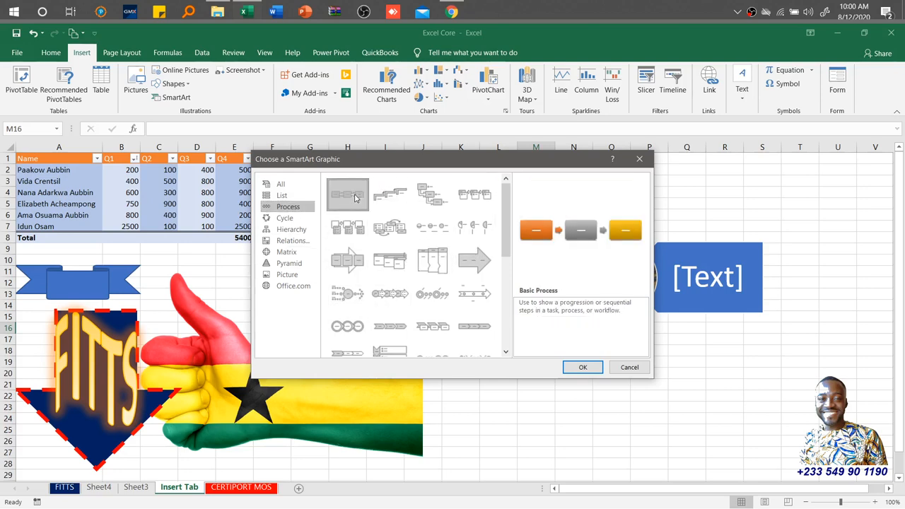
{"action": "left_click", "coordinate": [582, 367]}
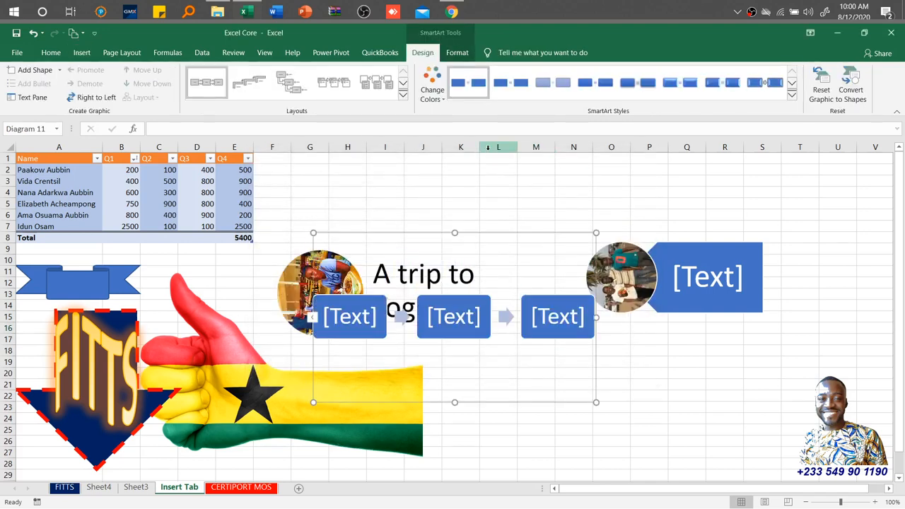
- Type Access, Learn and Practice into the three Basic Process boxes
{"action": "left_click", "coordinate": [349, 316]}
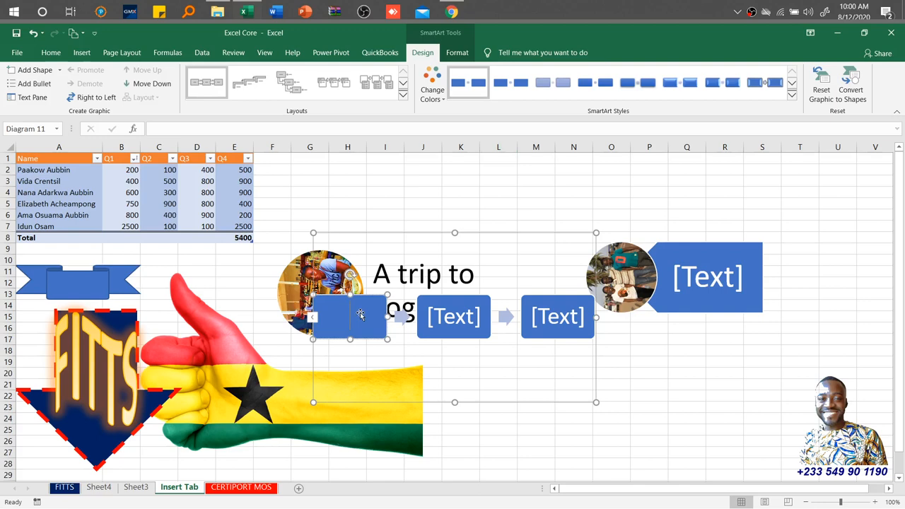
{"action": "type", "text": "r"}
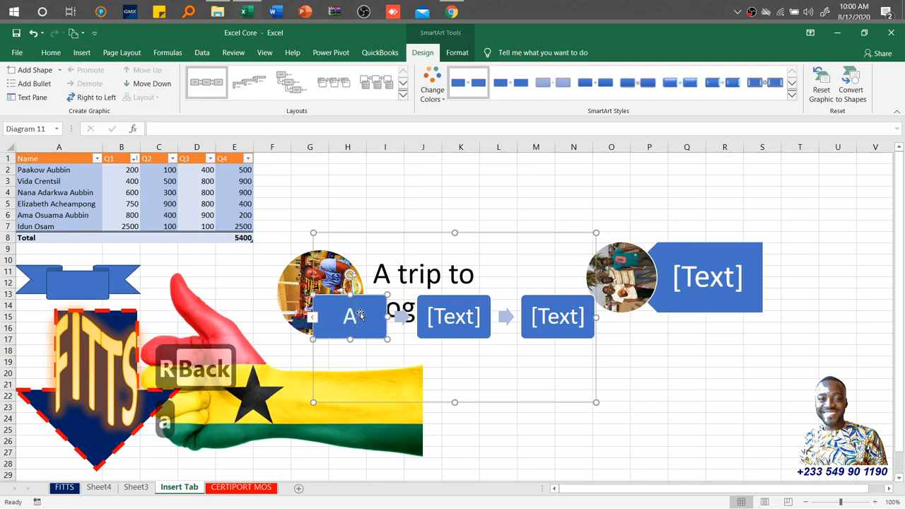
{"action": "type", "text": "ccess"}
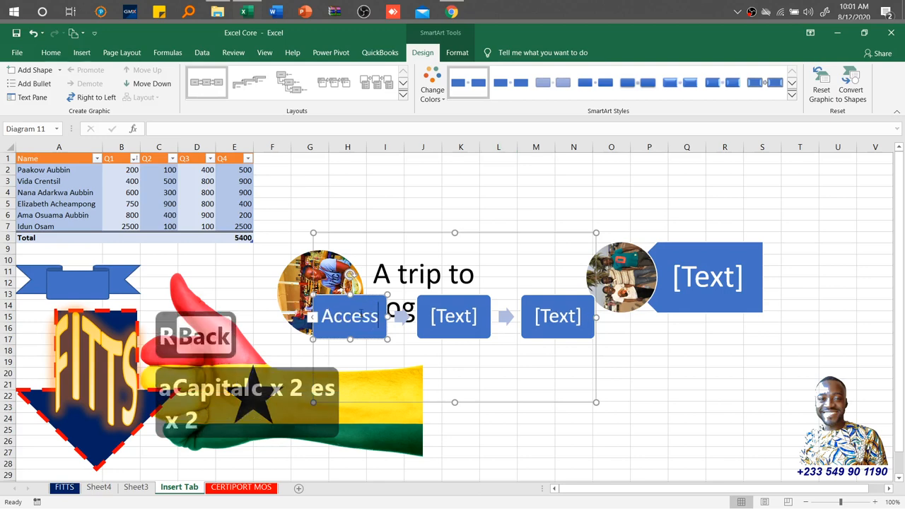
{"action": "left_click", "coordinate": [454, 316]}
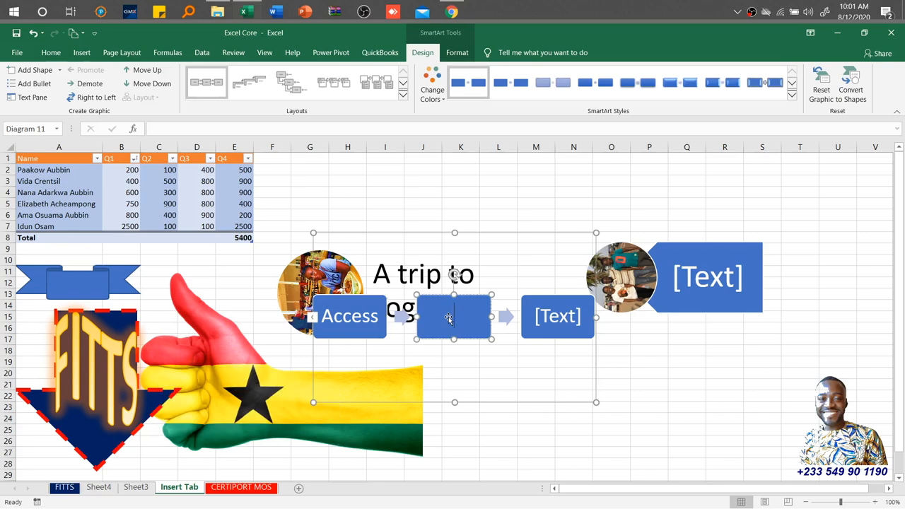
{"action": "type", "text": "Learn"}
{"action": "left_click", "coordinate": [557, 316]}
{"action": "type", "text": "P"}
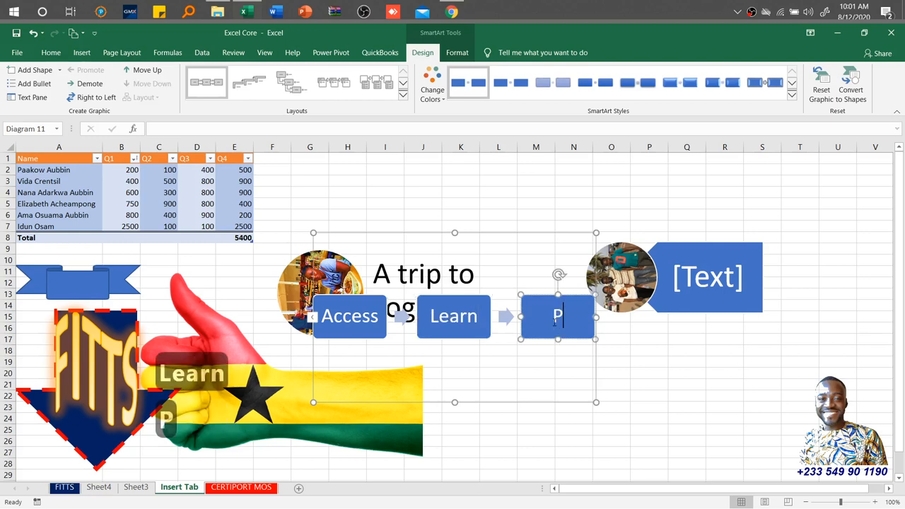
{"action": "type", "text": "ractice"}
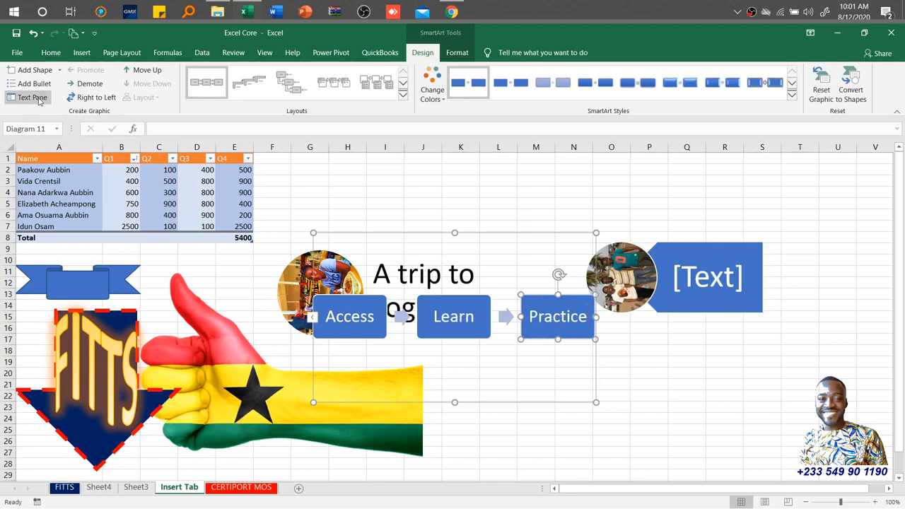
{"action": "mouse_move", "coordinate": [32, 97]}
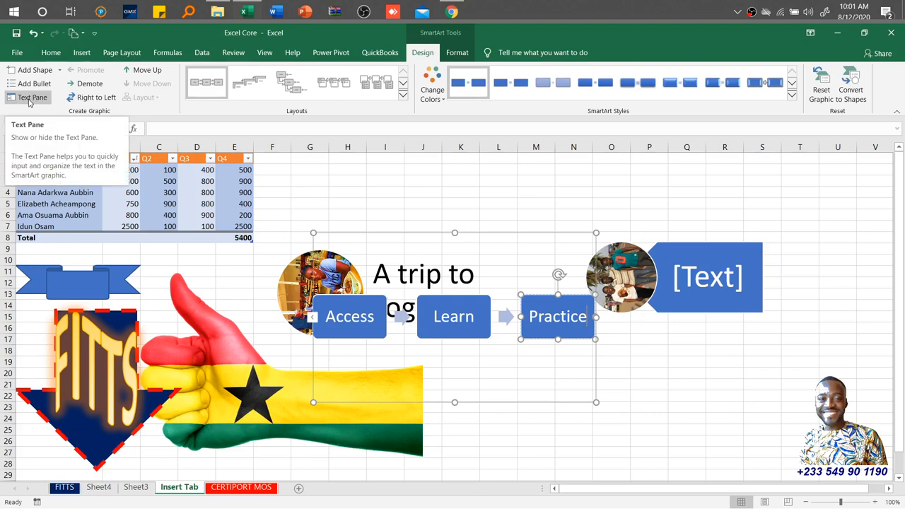
- In the Text Pane, demote and re-promote Practice, then add Certify as step four
{"action": "left_click", "coordinate": [31, 97]}
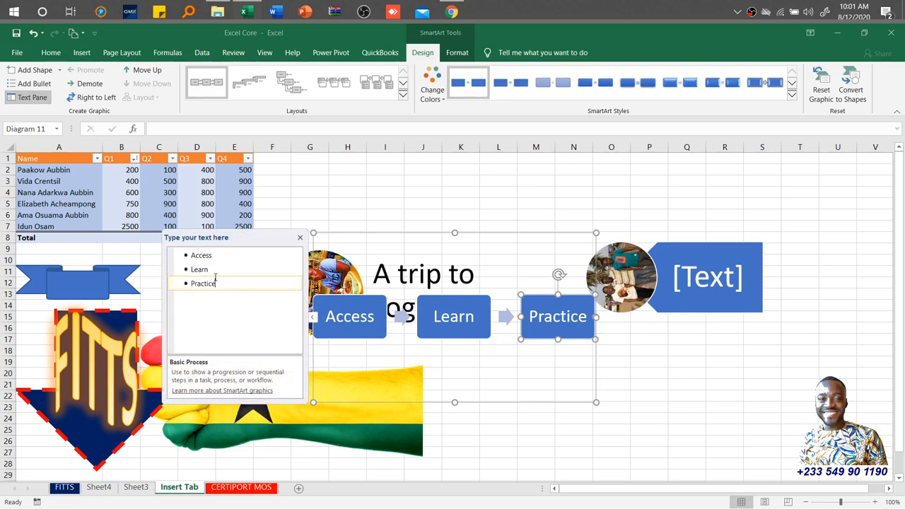
{"action": "key", "text": "Tab"}
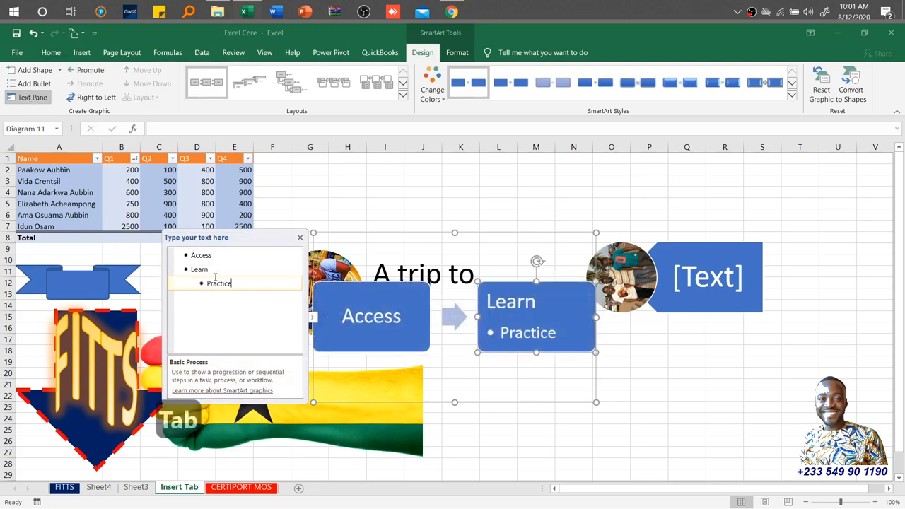
{"action": "key", "text": "Tab"}
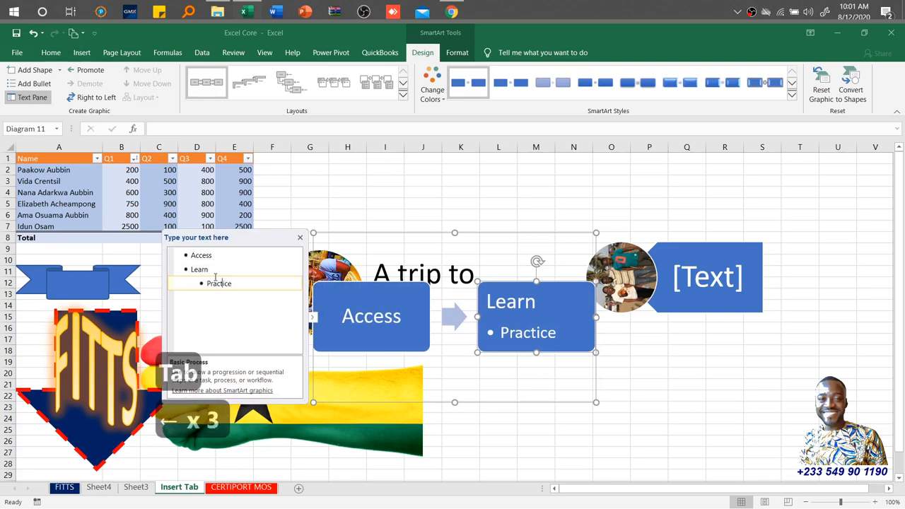
{"action": "left_click", "coordinate": [90, 69]}
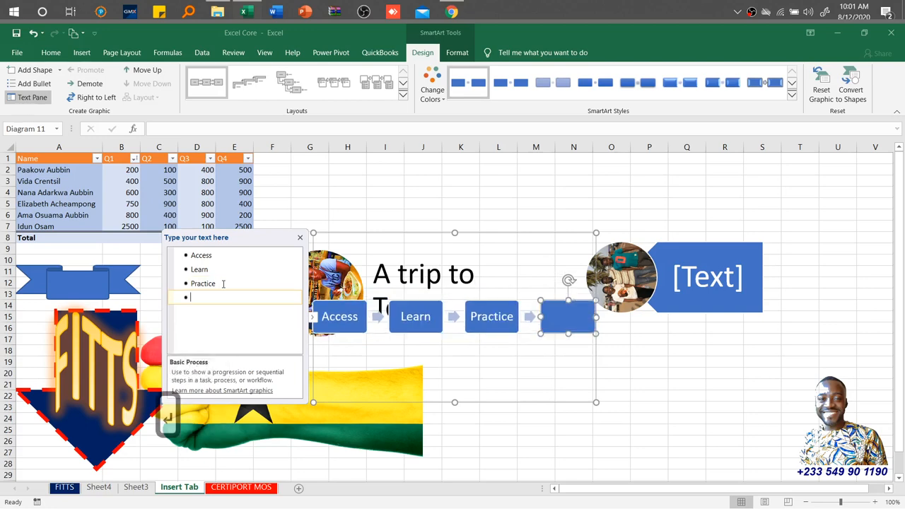
{"action": "mouse_move", "coordinate": [31, 69]}
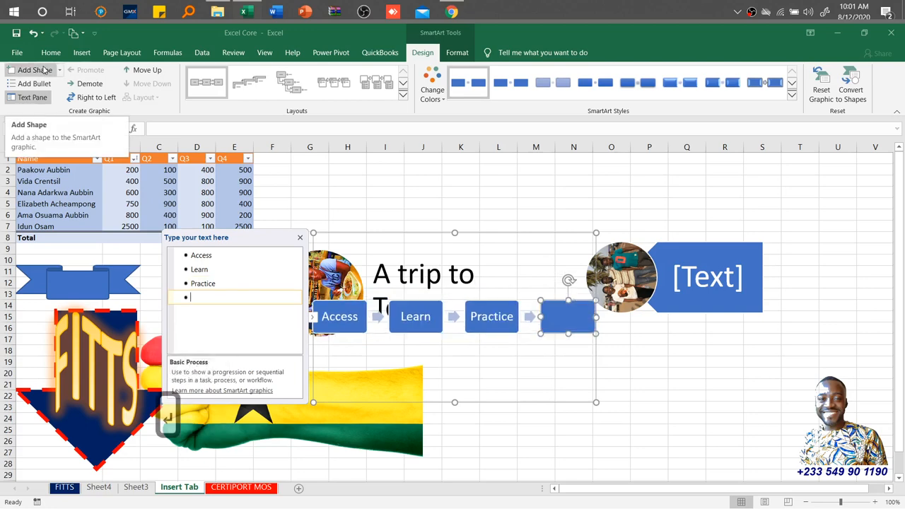
{"action": "left_click", "coordinate": [60, 70]}
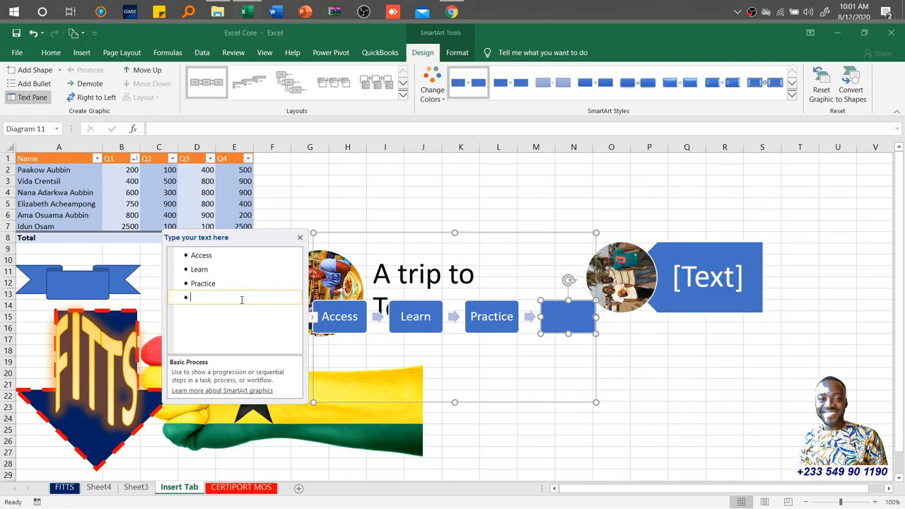
{"action": "type", "text": "Certify"}
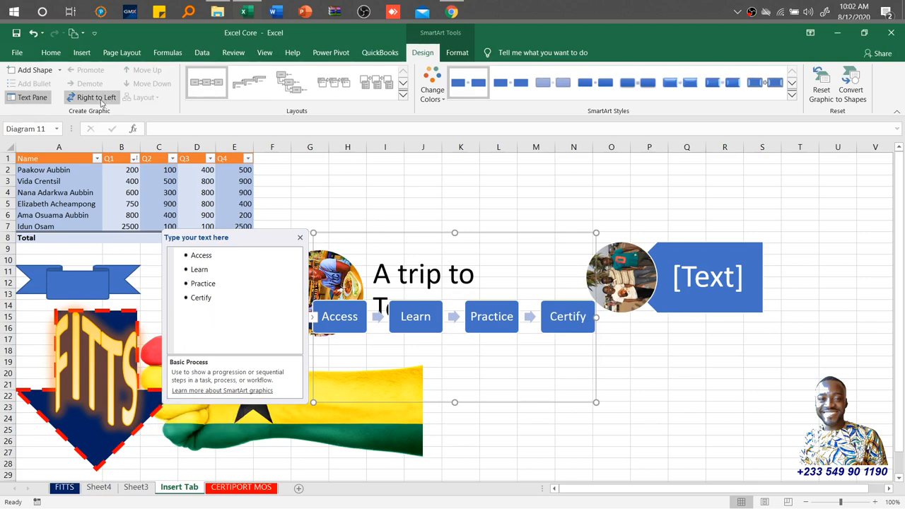
{"action": "mouse_move", "coordinate": [97, 97]}
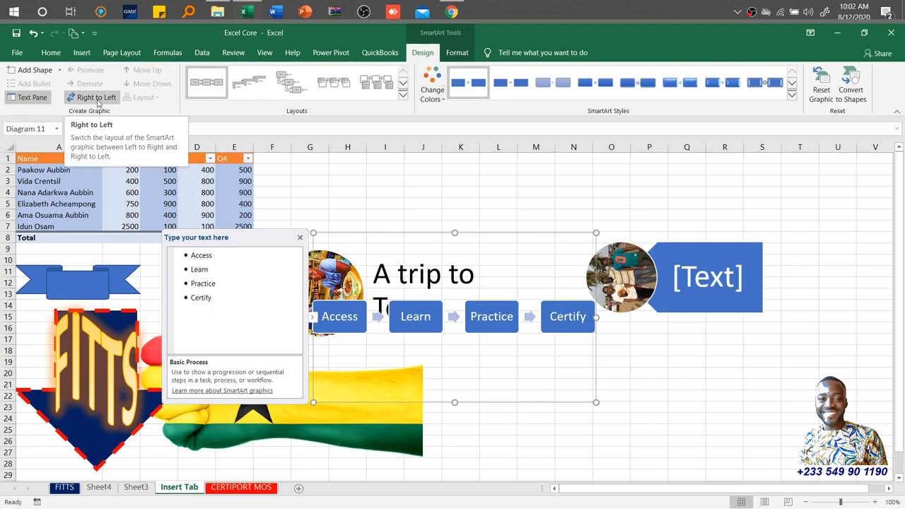
{"action": "left_click", "coordinate": [95, 97]}
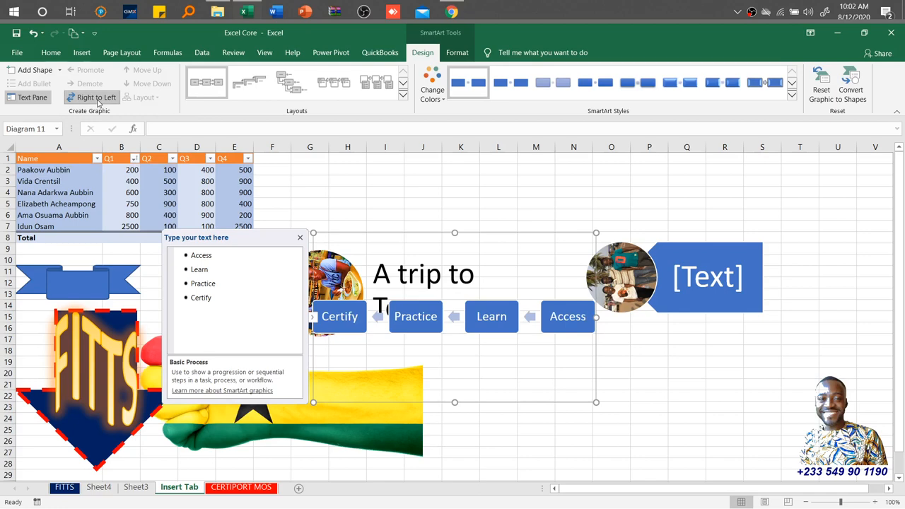
{"action": "left_click", "coordinate": [95, 97]}
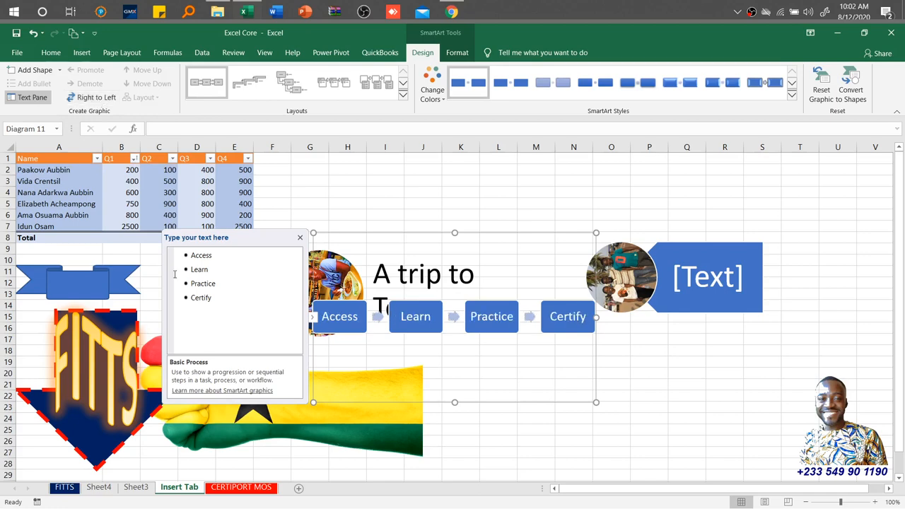
{"action": "left_click", "coordinate": [340, 316]}
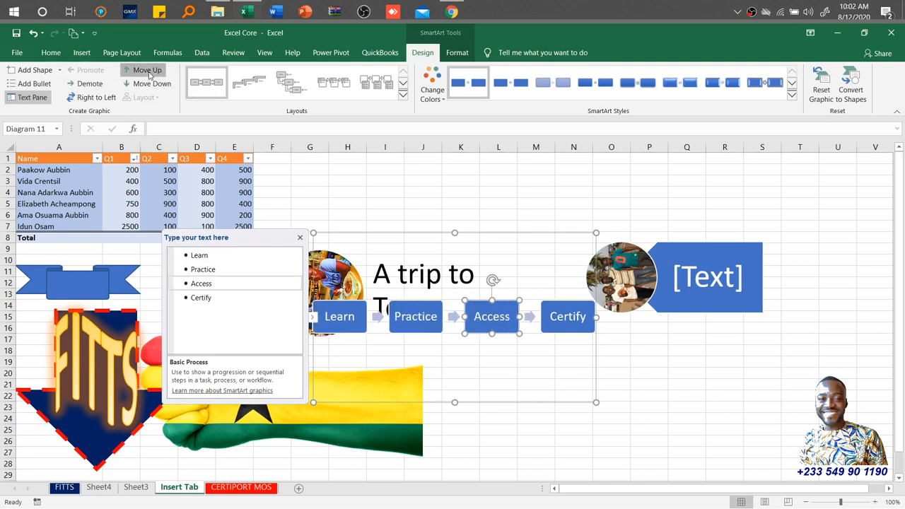
{"action": "left_click", "coordinate": [147, 69]}
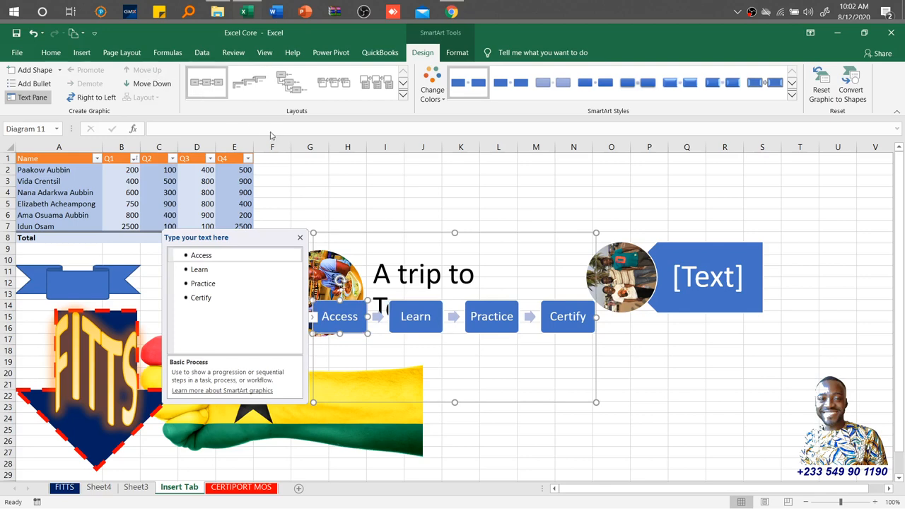
{"action": "left_click", "coordinate": [432, 85]}
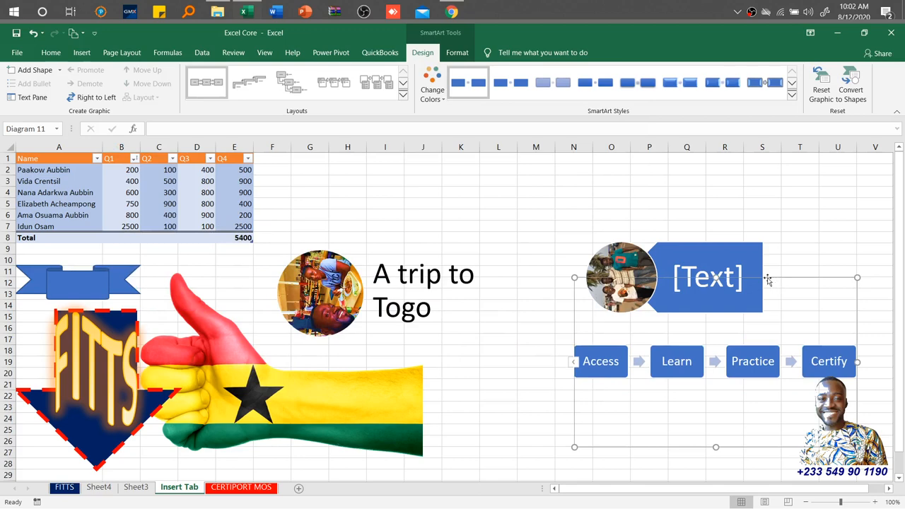
- Apply a Colorful scheme from Change Colors so each step differs in colour
{"action": "left_click", "coordinate": [432, 85]}
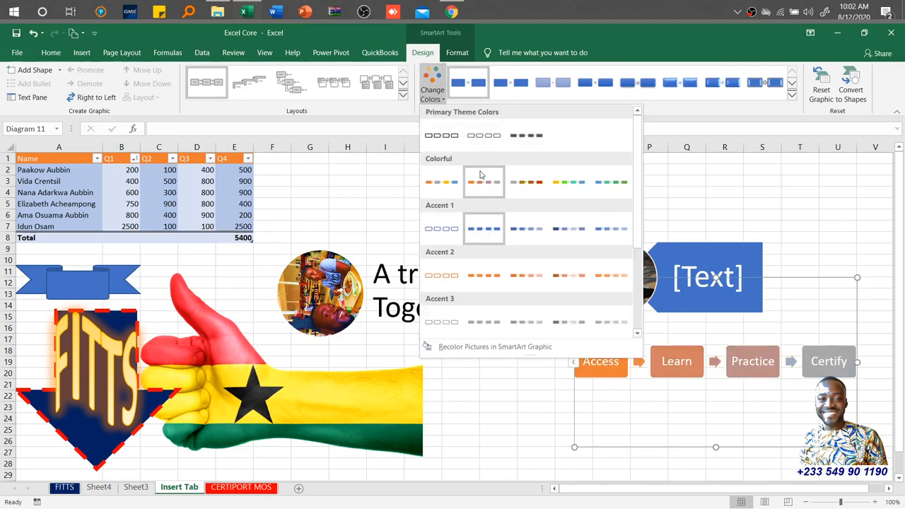
{"action": "left_click", "coordinate": [569, 182]}
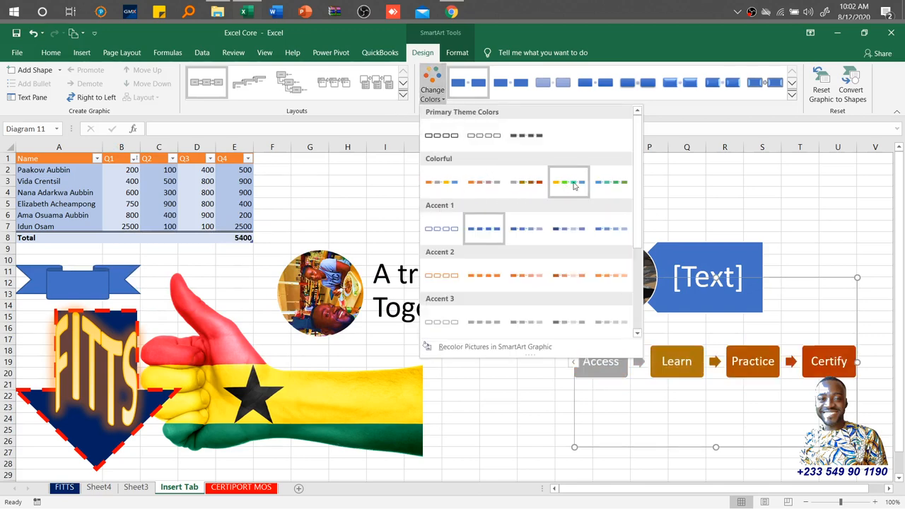
{"action": "mouse_move", "coordinate": [610, 182]}
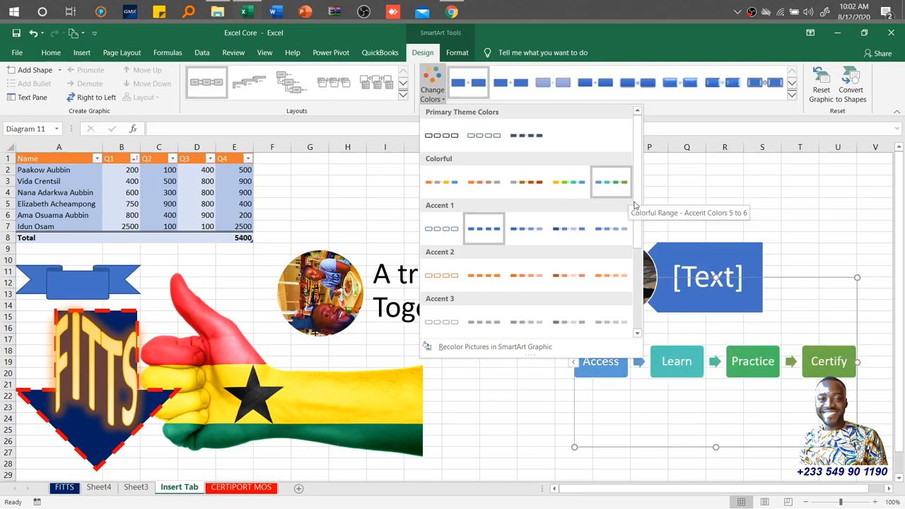
{"action": "scroll", "scroll_direction": "down", "scroll_amount": 3}
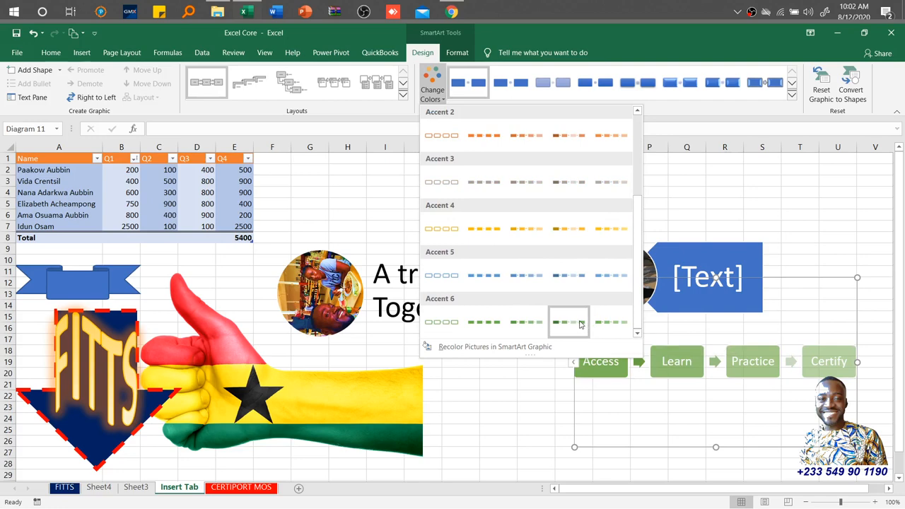
{"action": "mouse_move", "coordinate": [526, 322]}
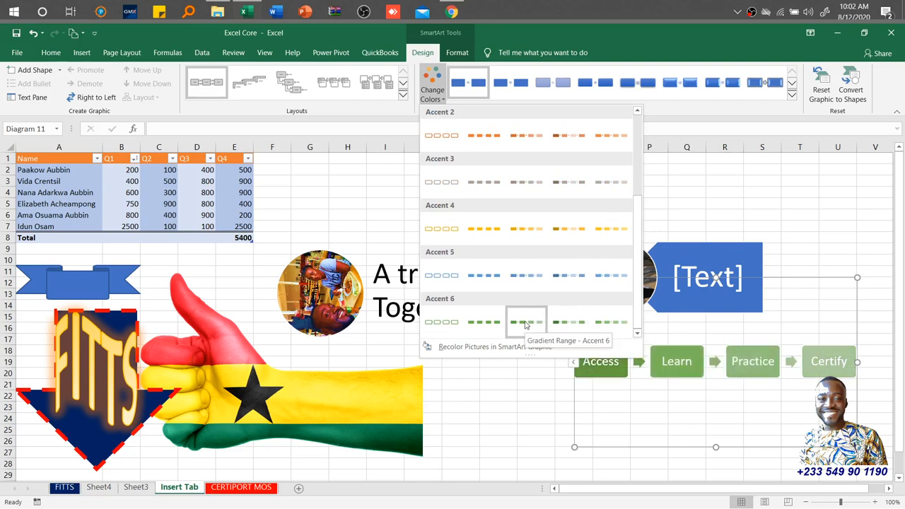
{"action": "mouse_move", "coordinate": [484, 322]}
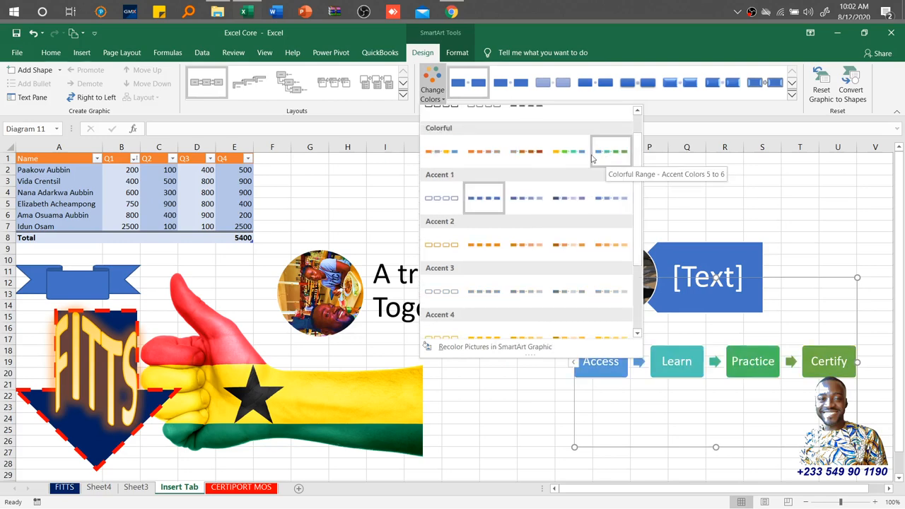
{"action": "left_click", "coordinate": [611, 151]}
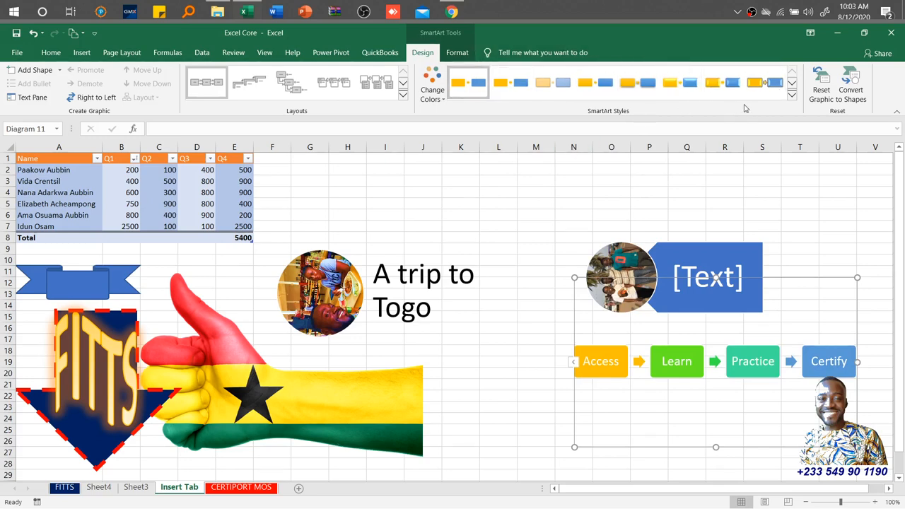
- Apply the last tilted 3-D SmartArt style to the process steps
{"action": "left_click", "coordinate": [791, 97]}
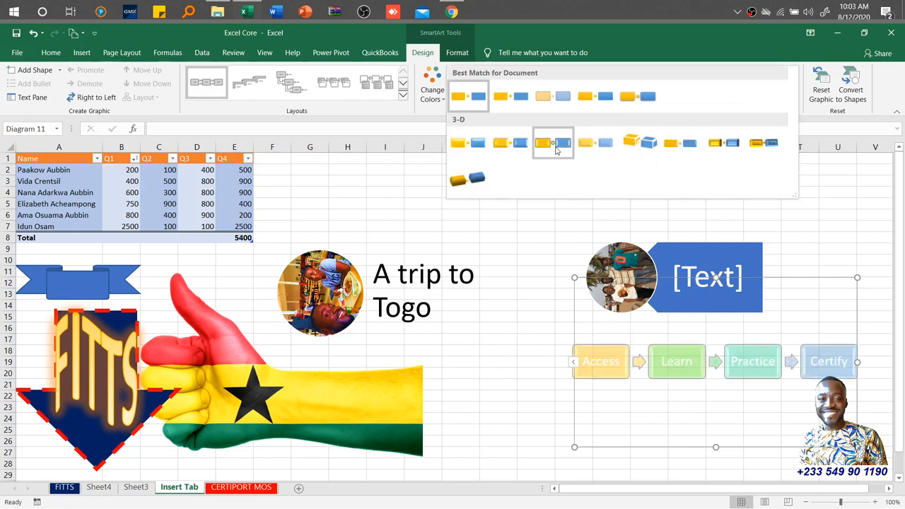
{"action": "mouse_move", "coordinate": [511, 142]}
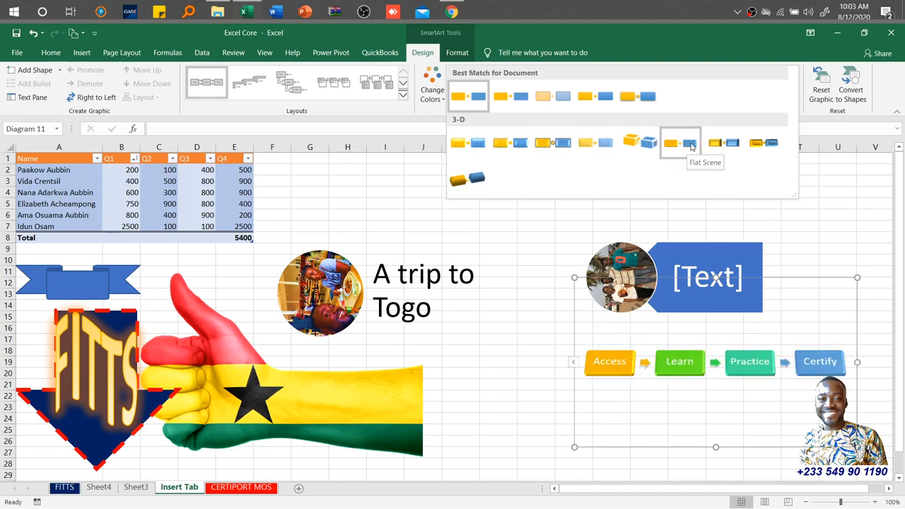
{"action": "mouse_move", "coordinate": [723, 144]}
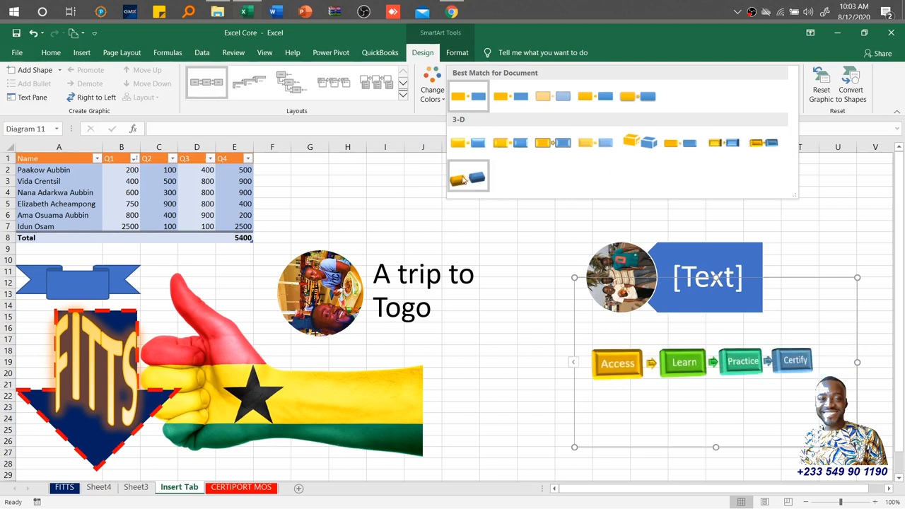
{"action": "left_click", "coordinate": [468, 176]}
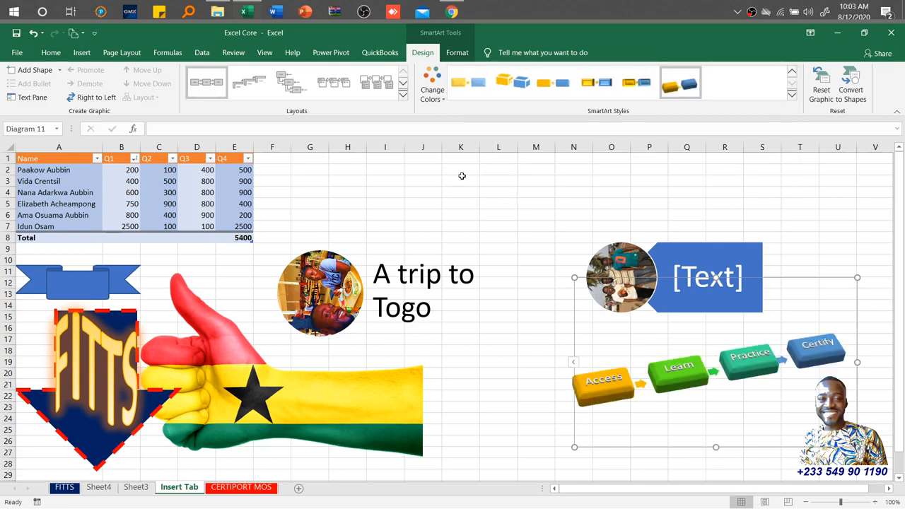
{"action": "mouse_move", "coordinate": [386, 123]}
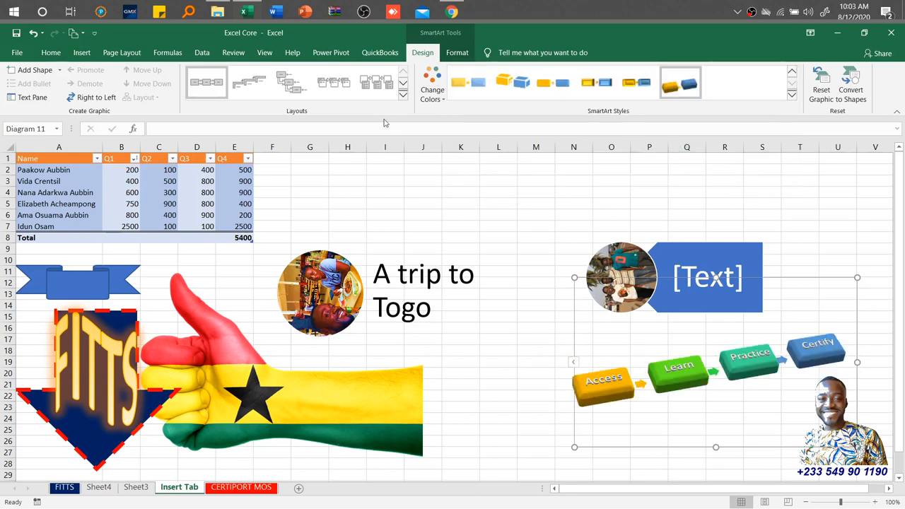
{"action": "left_click", "coordinate": [402, 97]}
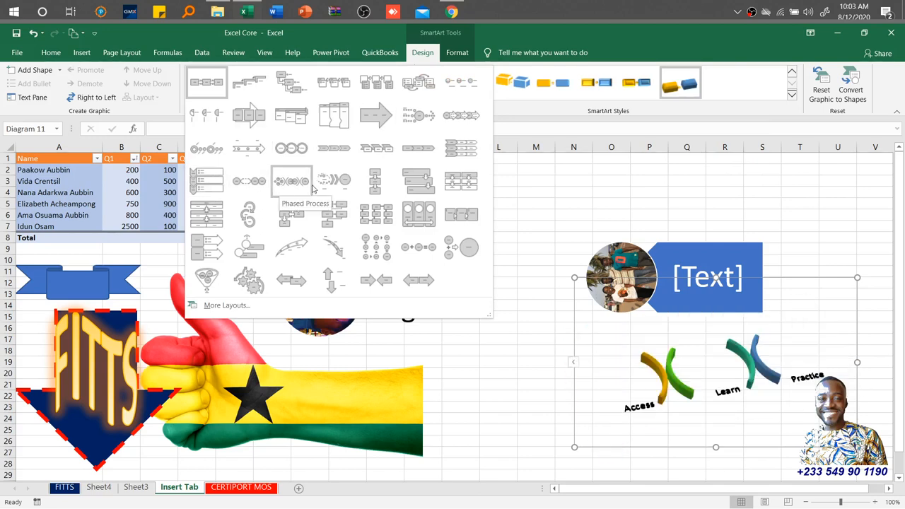
- Switch to a staggered stacked-bar layout with a beveled 3-D style and blue-green colours
{"action": "left_click", "coordinate": [419, 181]}
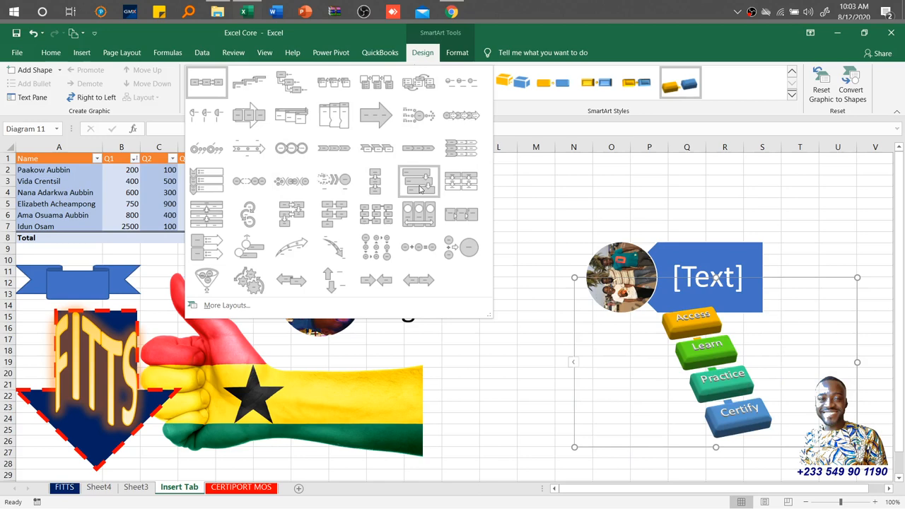
{"action": "left_click", "coordinate": [461, 181]}
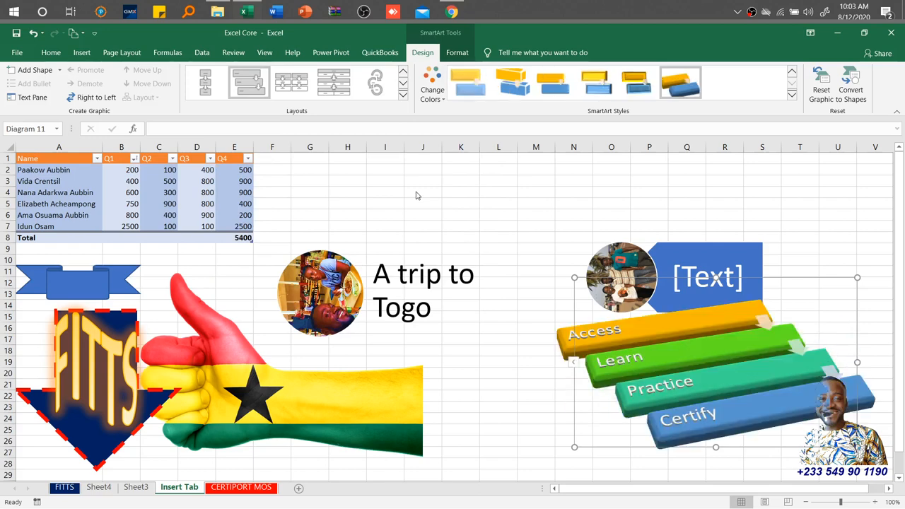
{"action": "mouse_move", "coordinate": [820, 124]}
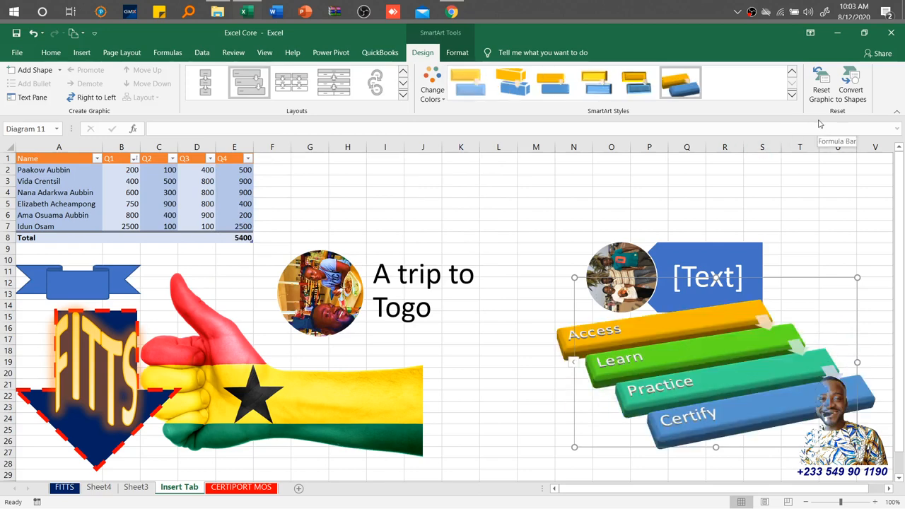
{"action": "mouse_move", "coordinate": [822, 81]}
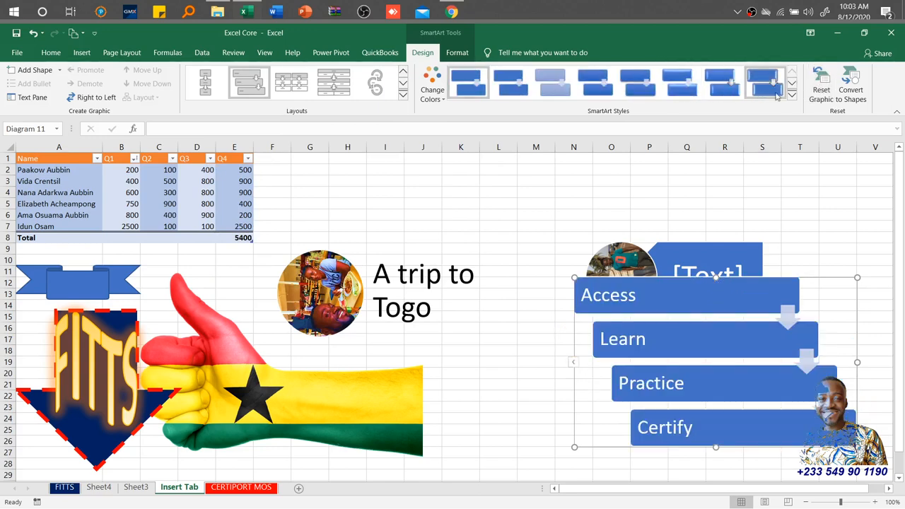
{"action": "left_click", "coordinate": [792, 94]}
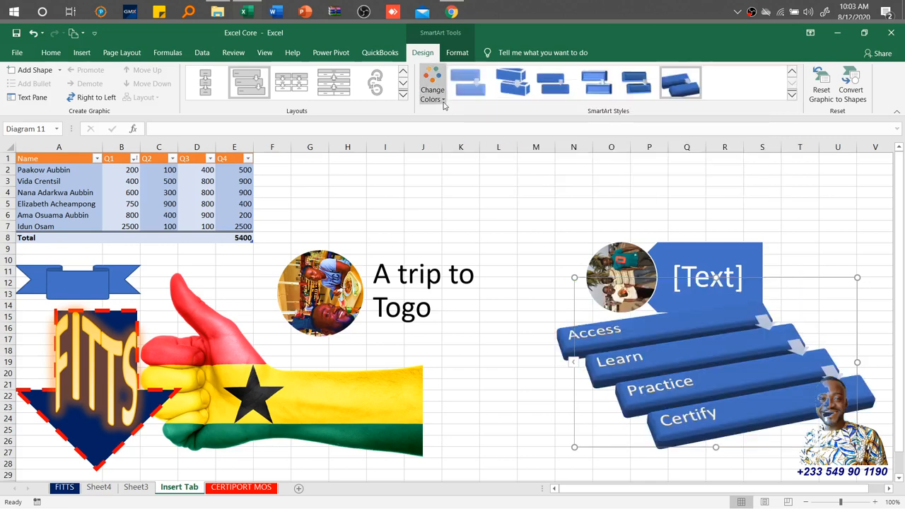
{"action": "left_click", "coordinate": [553, 83]}
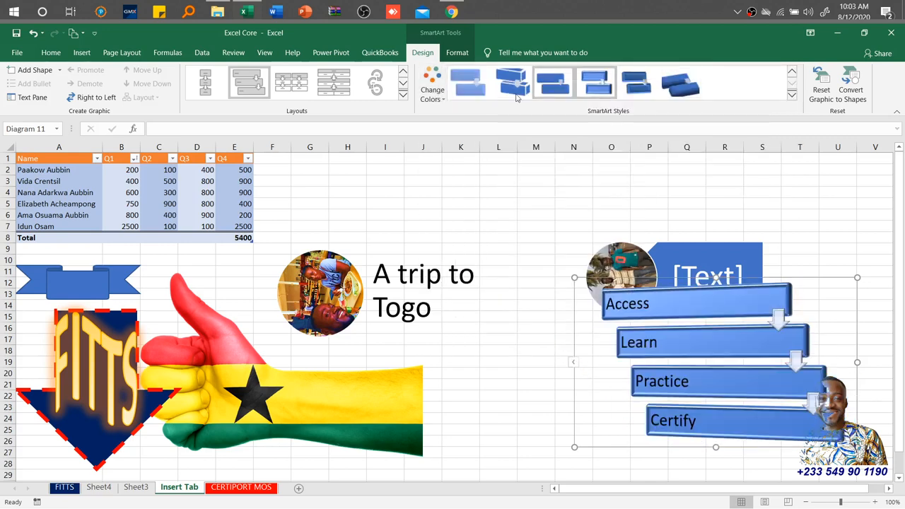
{"action": "left_click", "coordinate": [432, 83]}
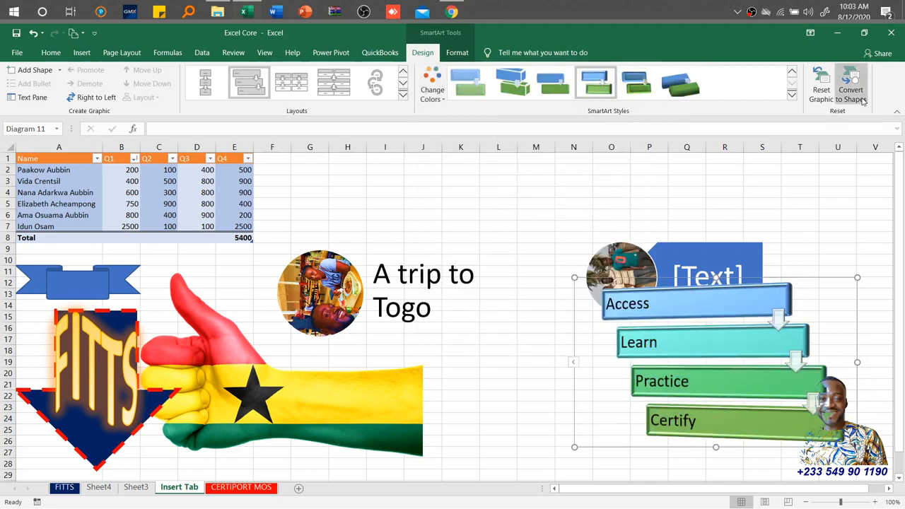
{"action": "mouse_move", "coordinate": [850, 83]}
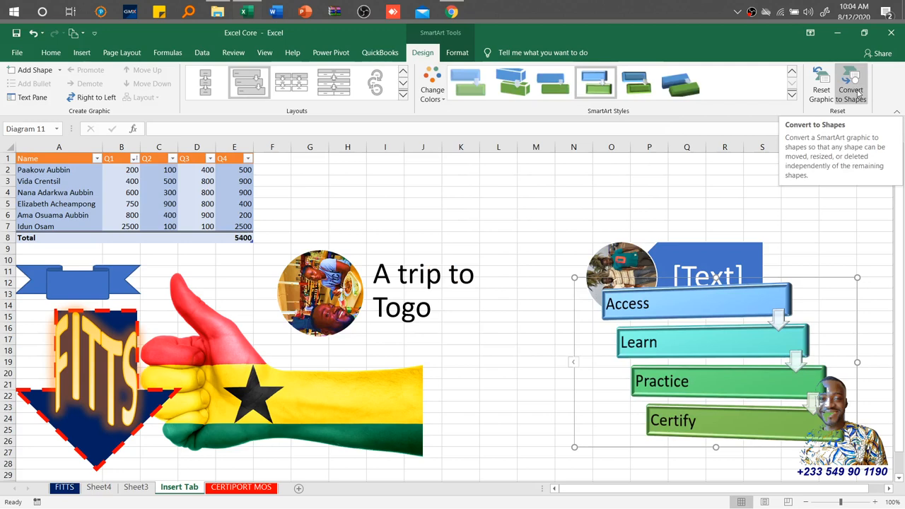
{"action": "left_click", "coordinate": [851, 85]}
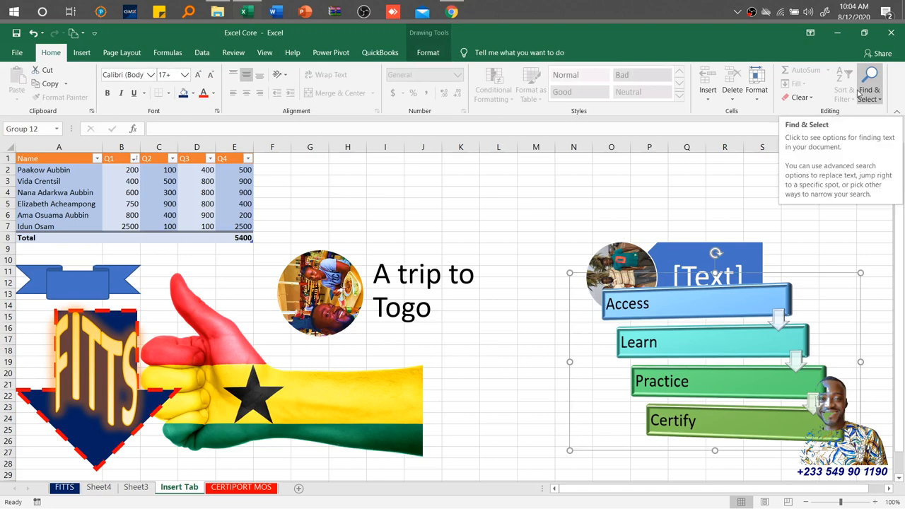
{"action": "left_click", "coordinate": [428, 53]}
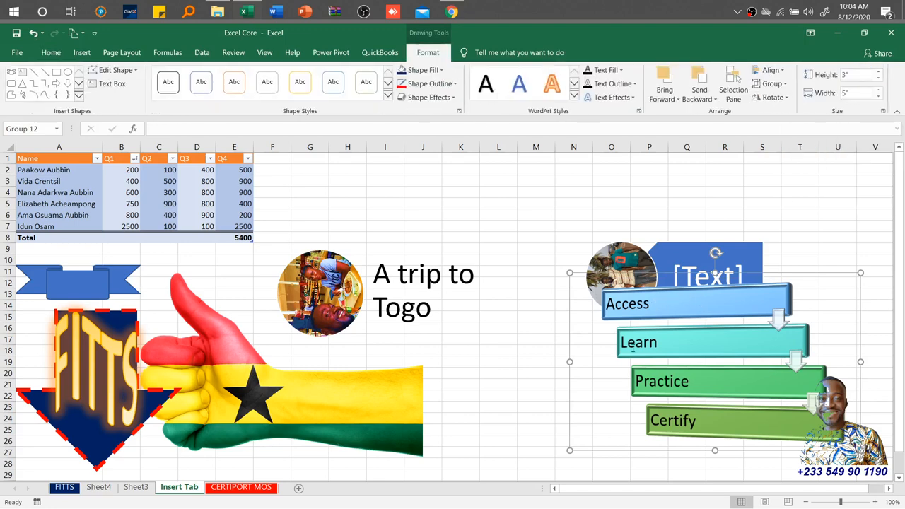
{"action": "key", "text": "ctrl+z"}
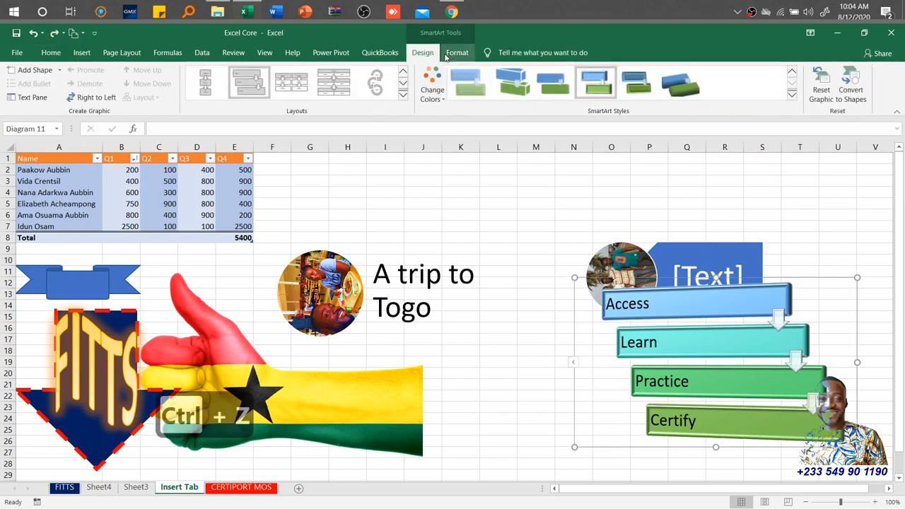
{"action": "left_click", "coordinate": [457, 52]}
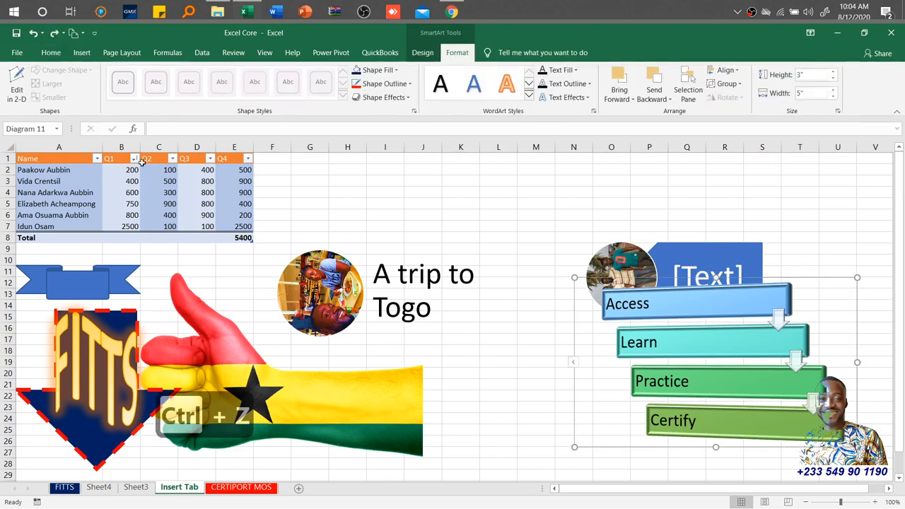
{"action": "key", "text": "ctrl+z"}
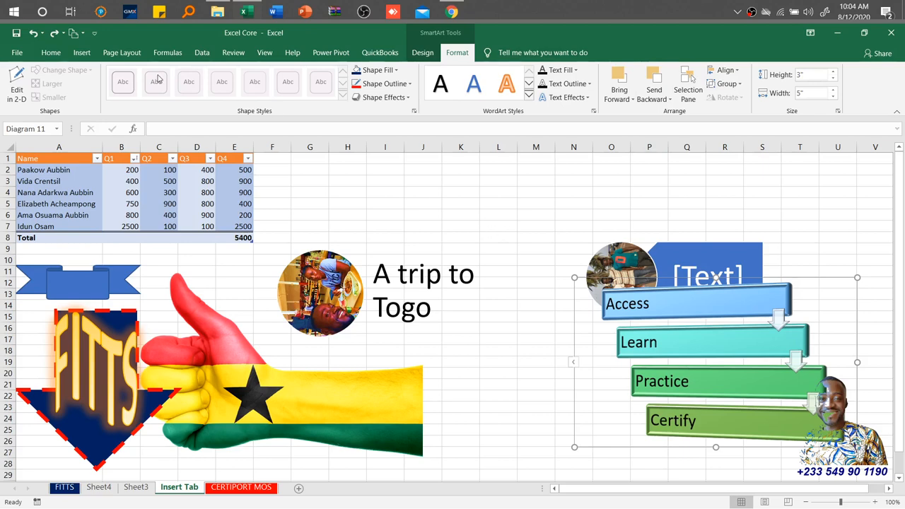
{"action": "left_click", "coordinate": [82, 52]}
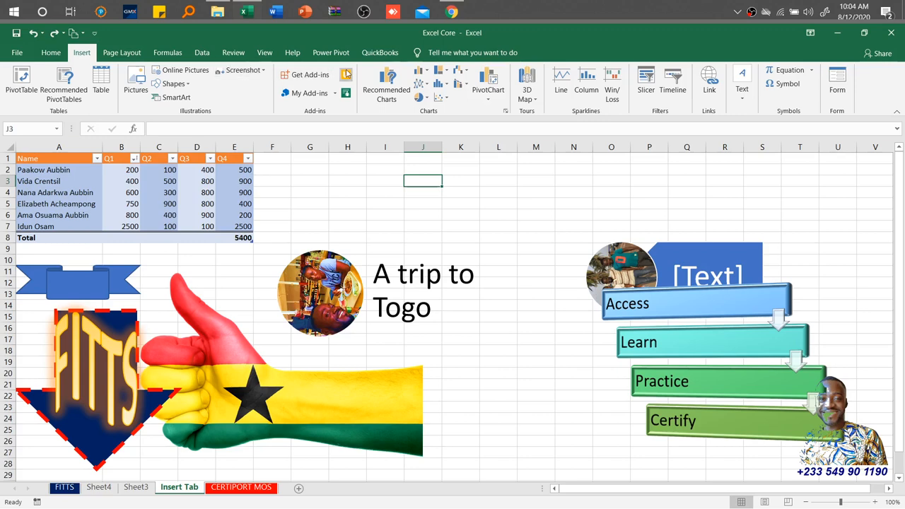
- Bring up the Chrome window showing Google Classroom's Tutorial Videos - Session 1 page
{"action": "left_click", "coordinate": [451, 12]}
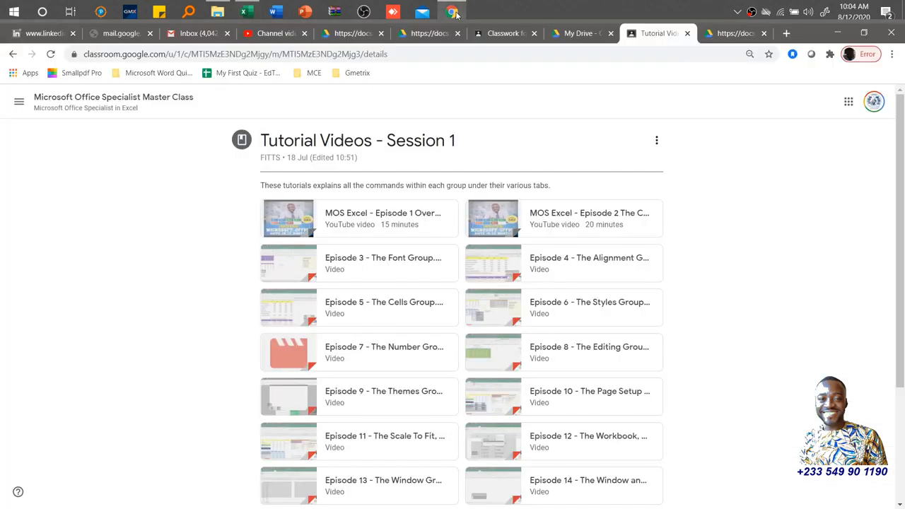
{"action": "mouse_move", "coordinate": [454, 13]}
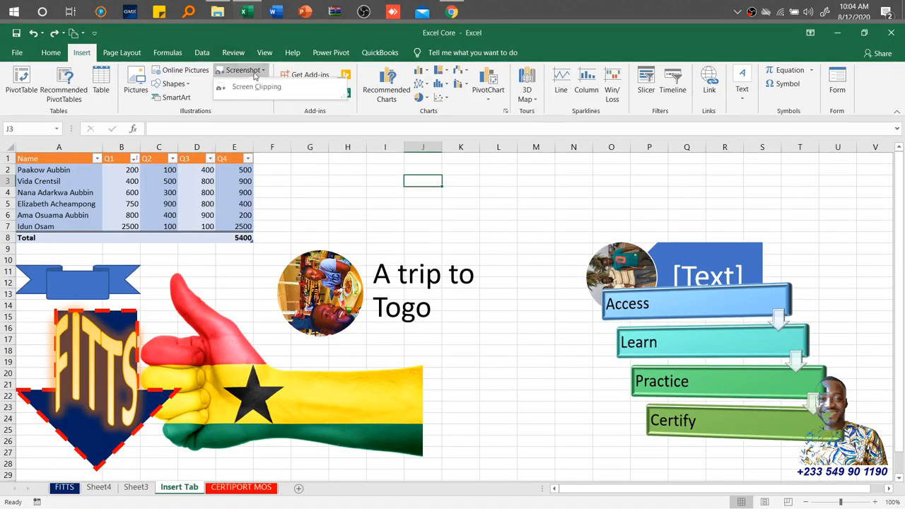
{"action": "mouse_move", "coordinate": [256, 87]}
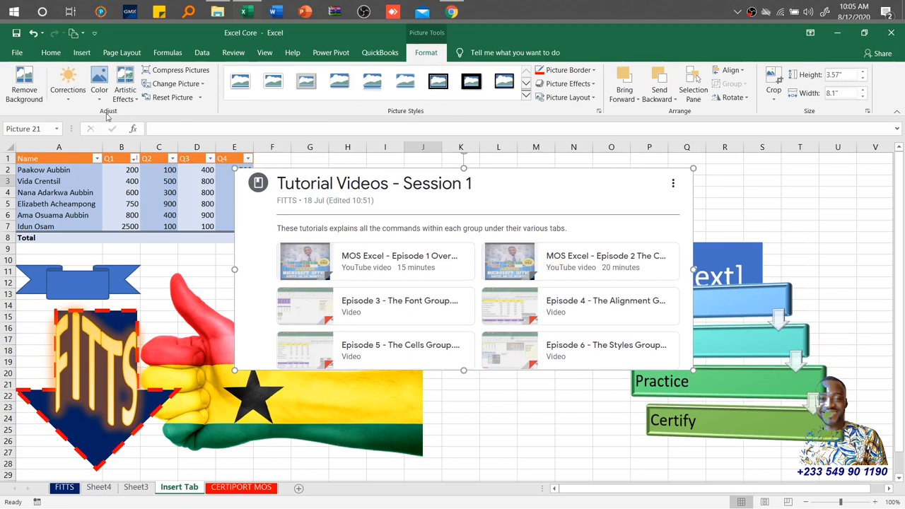
{"action": "mouse_move", "coordinate": [503, 113]}
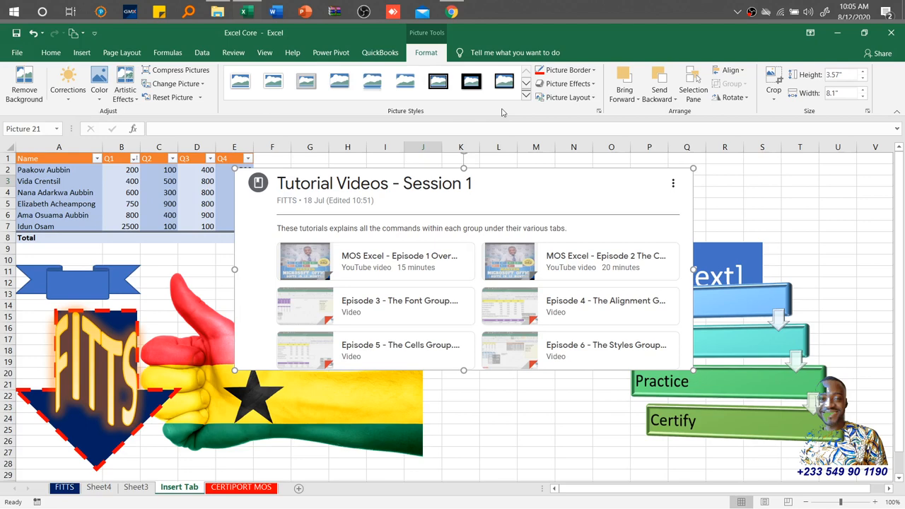
{"action": "mouse_move", "coordinate": [510, 184]}
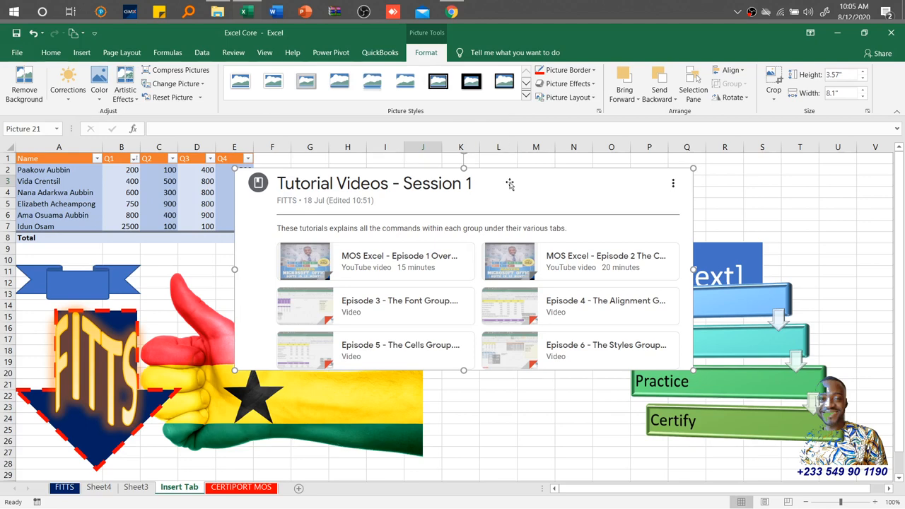
- Return to the Insert tab after inserting the Classroom page screenshot
{"action": "left_click", "coordinate": [82, 53]}
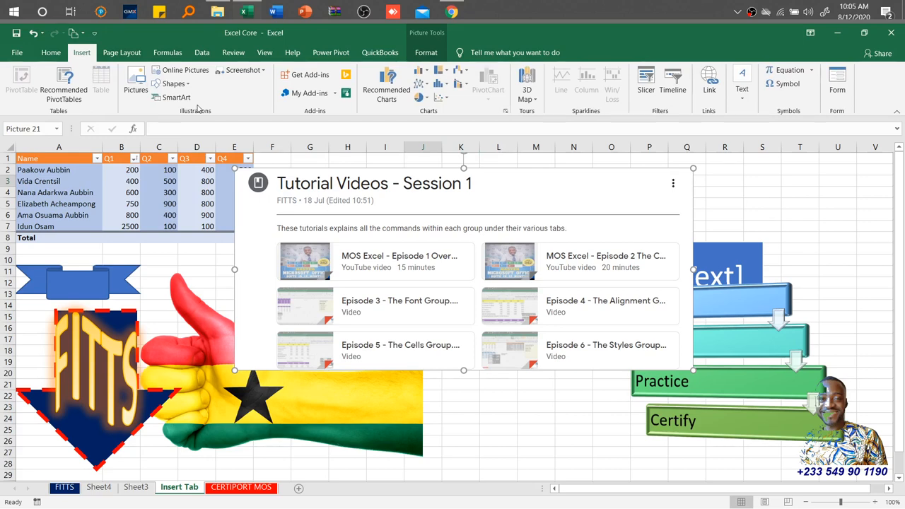
{"action": "mouse_move", "coordinate": [709, 81]}
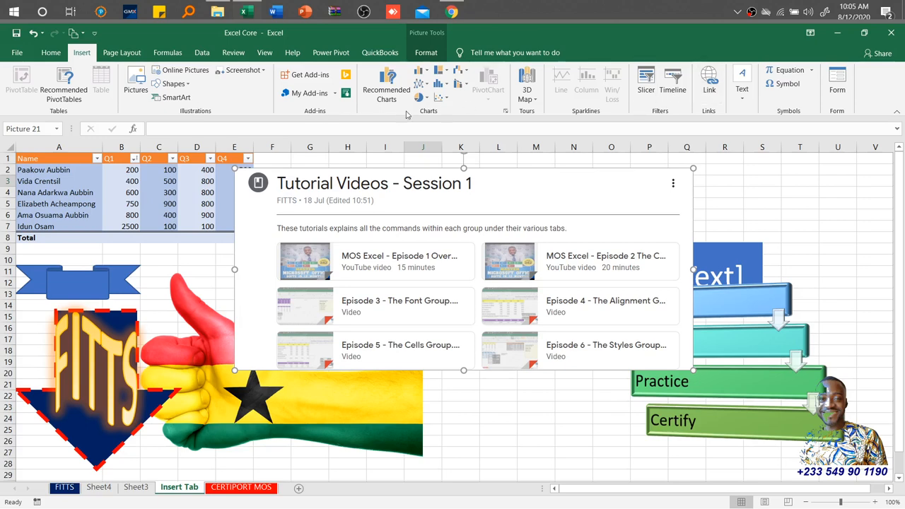
{"action": "mouse_move", "coordinate": [453, 115]}
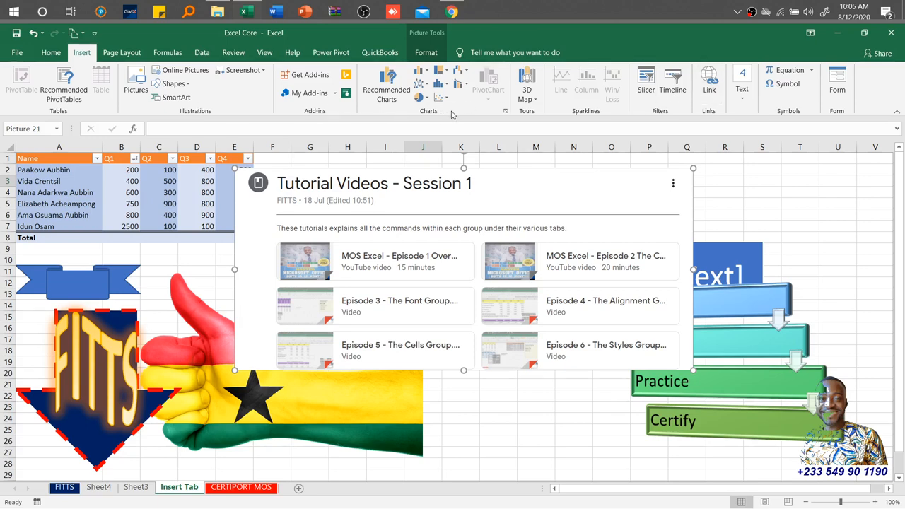
{"action": "mouse_move", "coordinate": [484, 98]}
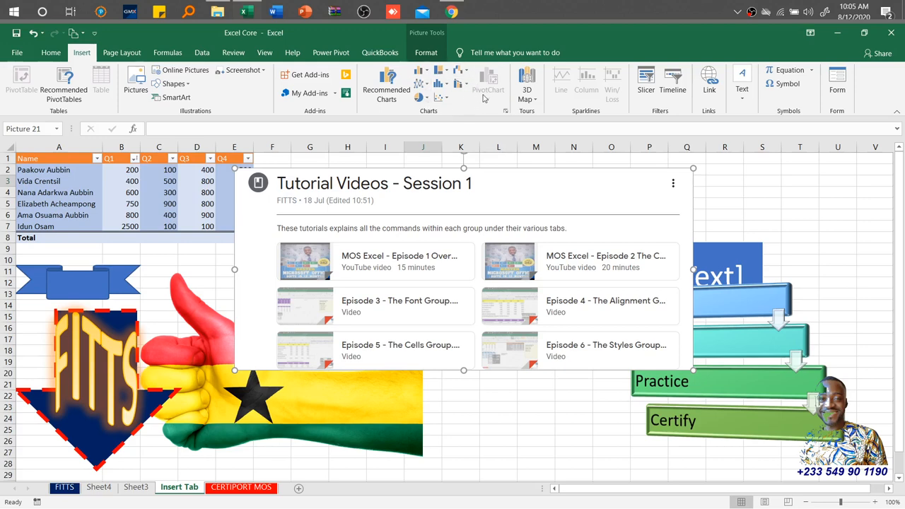
{"action": "mouse_move", "coordinate": [485, 106]}
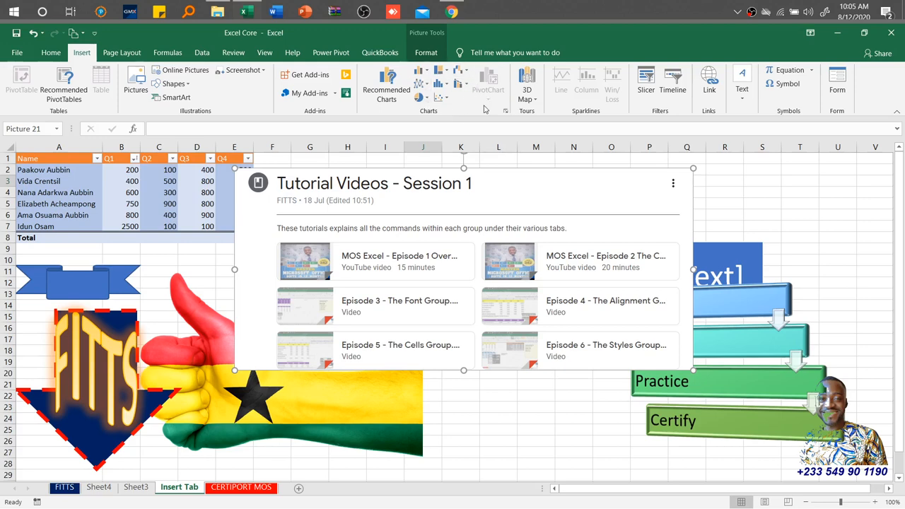
{"action": "mouse_move", "coordinate": [489, 108]}
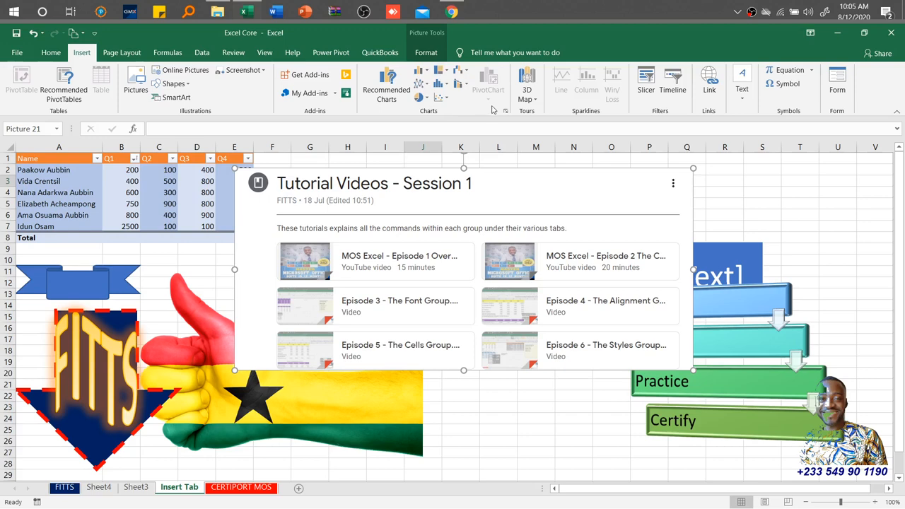
{"action": "mouse_move", "coordinate": [670, 112]}
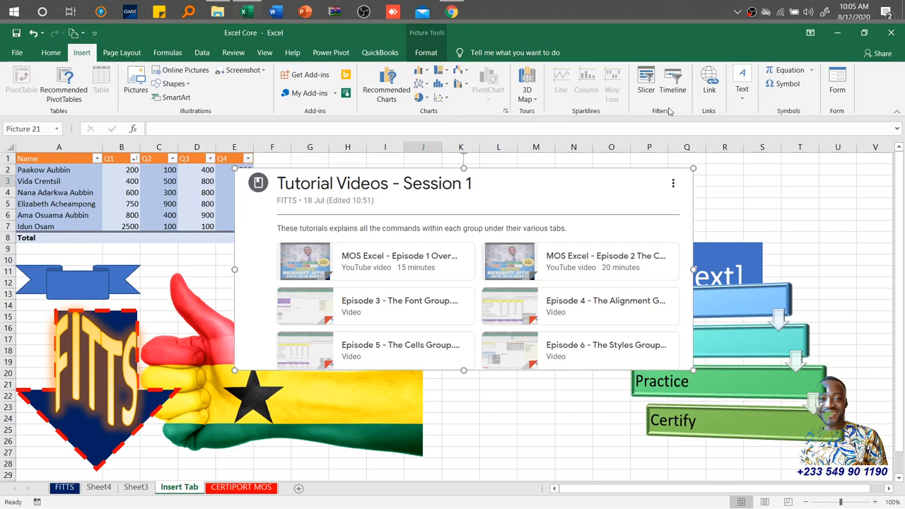
{"action": "mouse_move", "coordinate": [619, 265]}
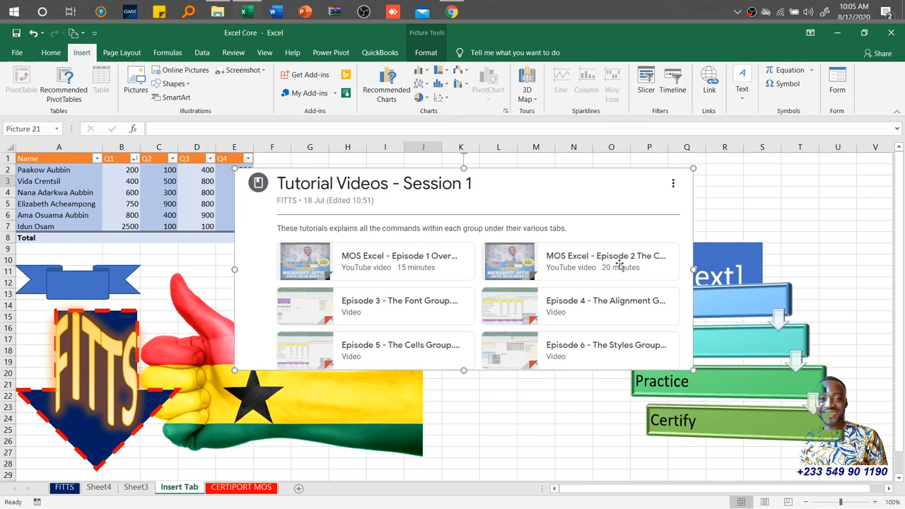